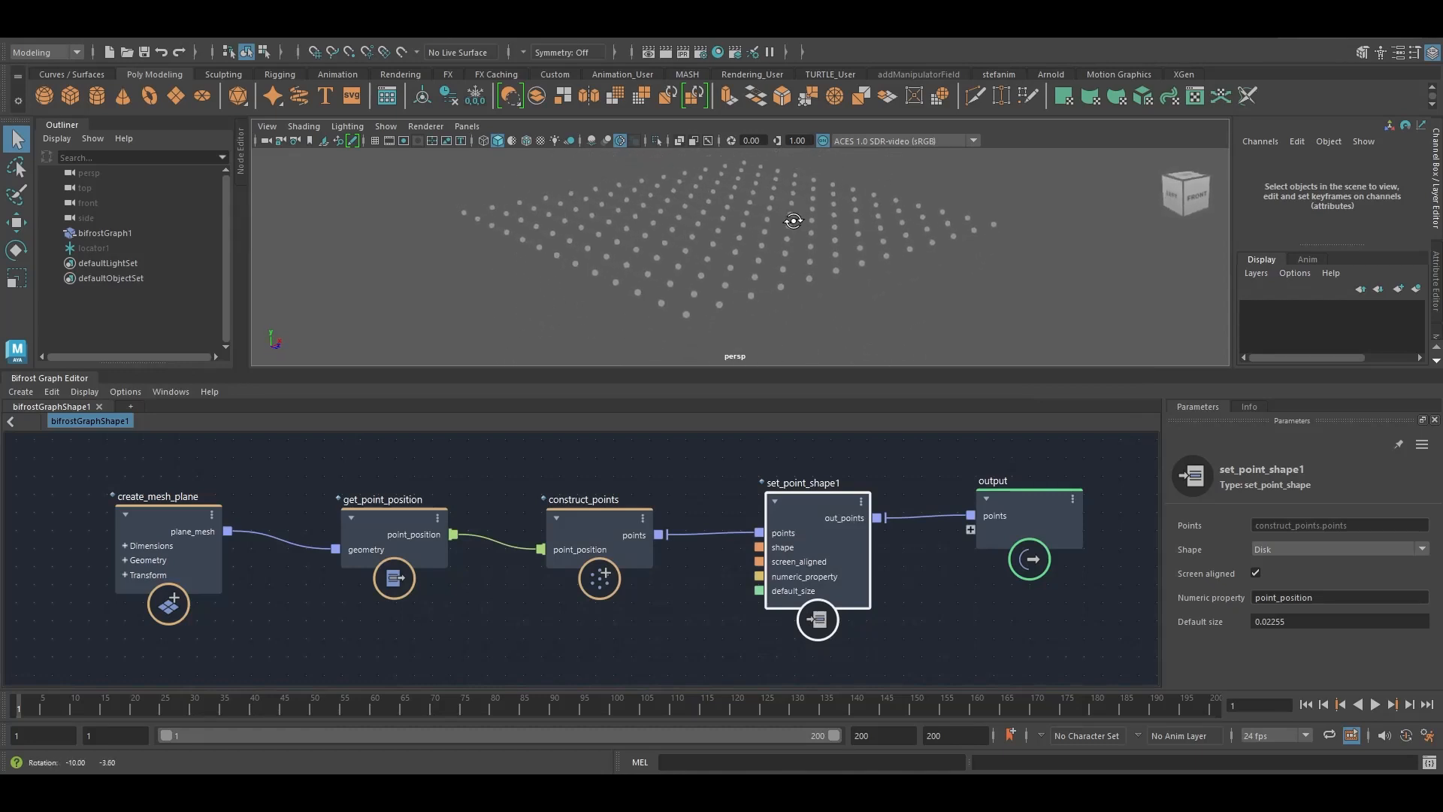
- Switch the duplicated set_point_shape node's Shape to Numeric and select its property name for editing
left_click_drag(794, 221, 690, 230)
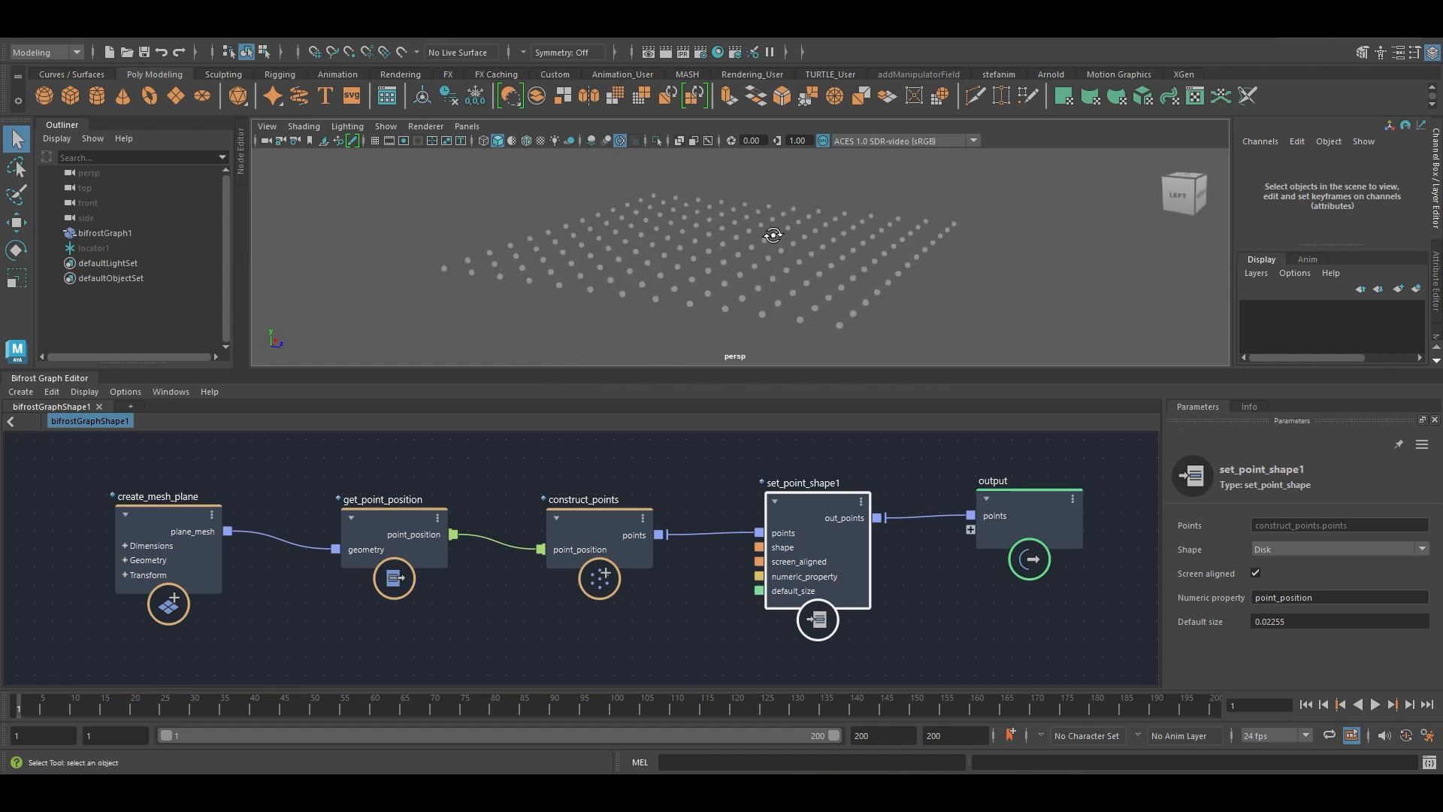
left_click_drag(773, 235, 740, 233)
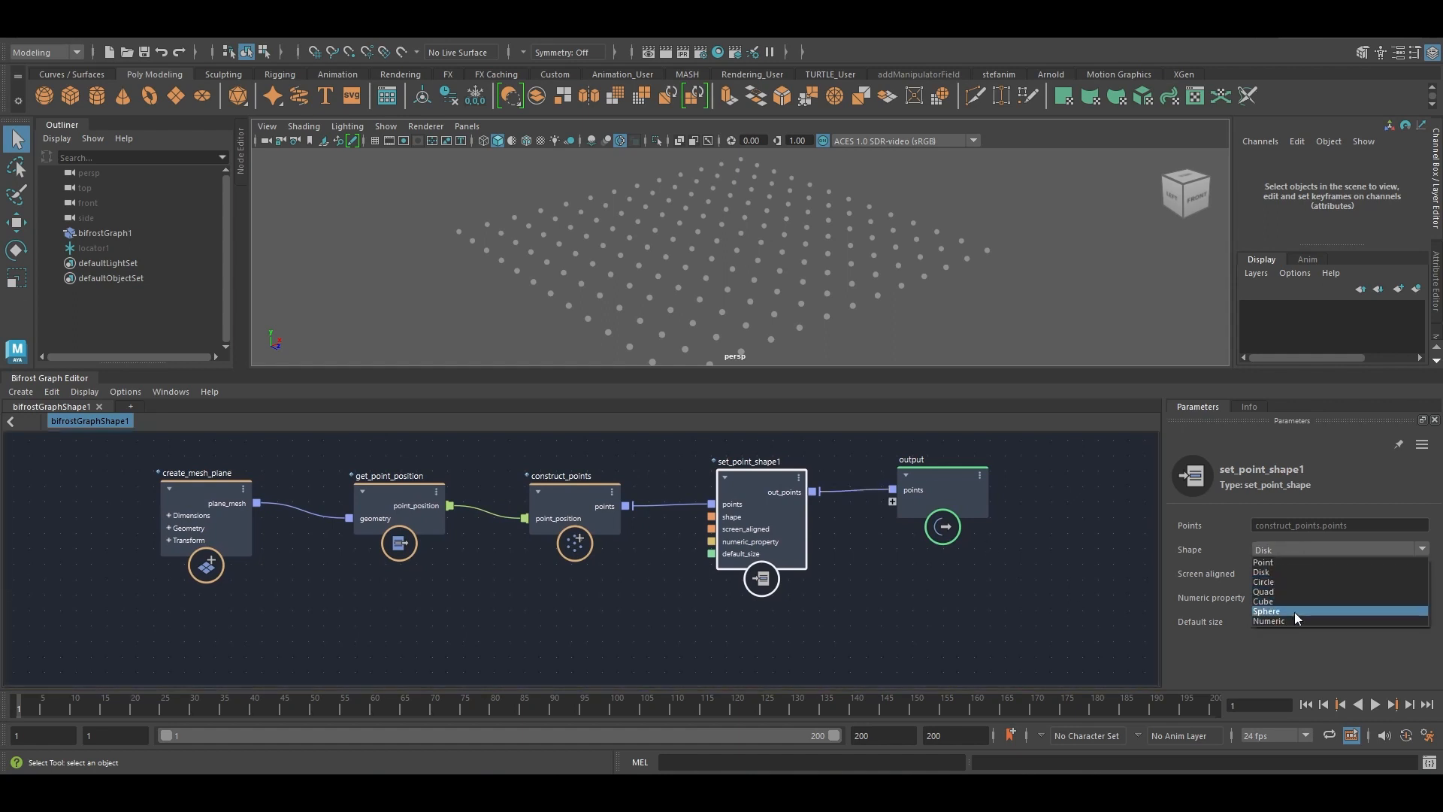
mouse_move(1281, 621)
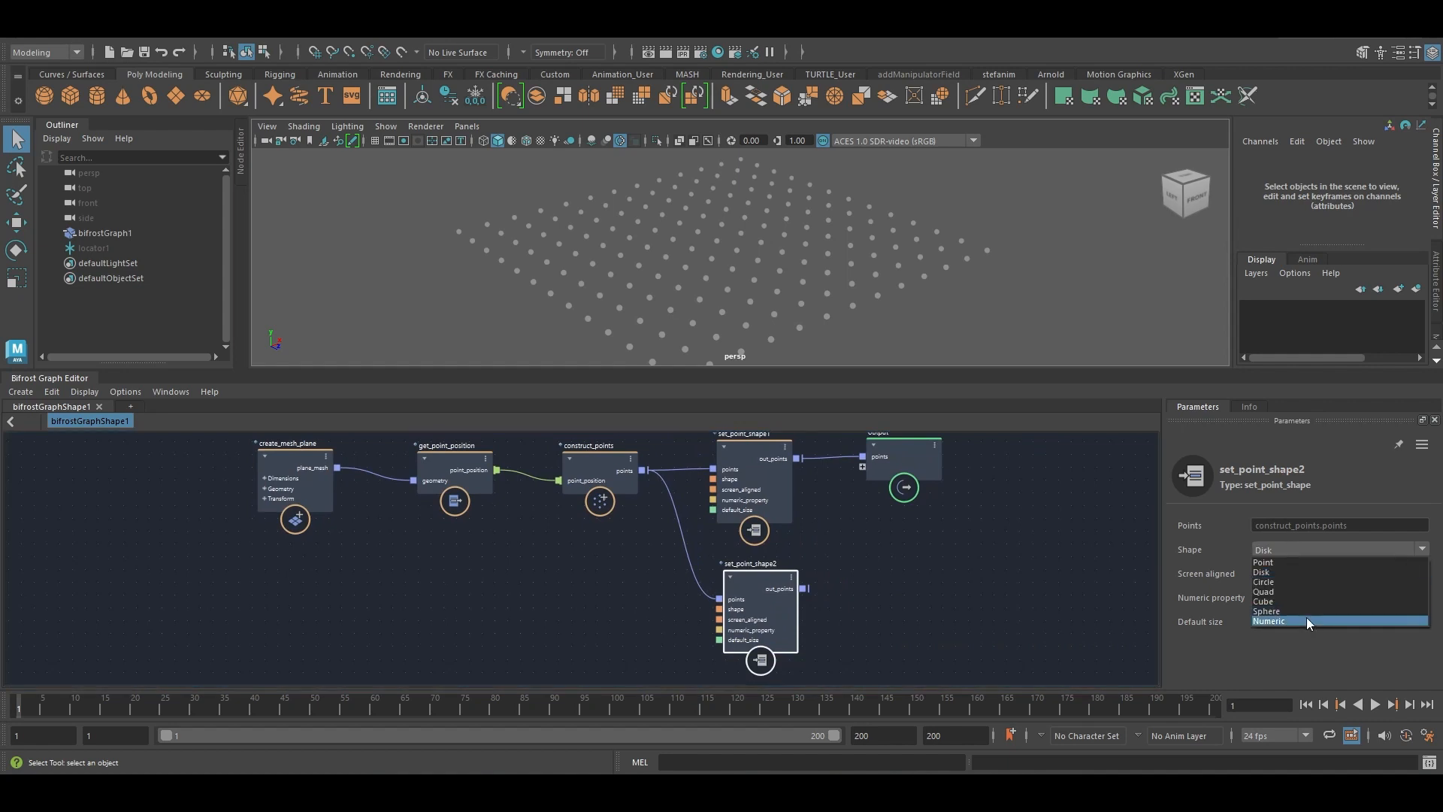
left_click(1269, 621)
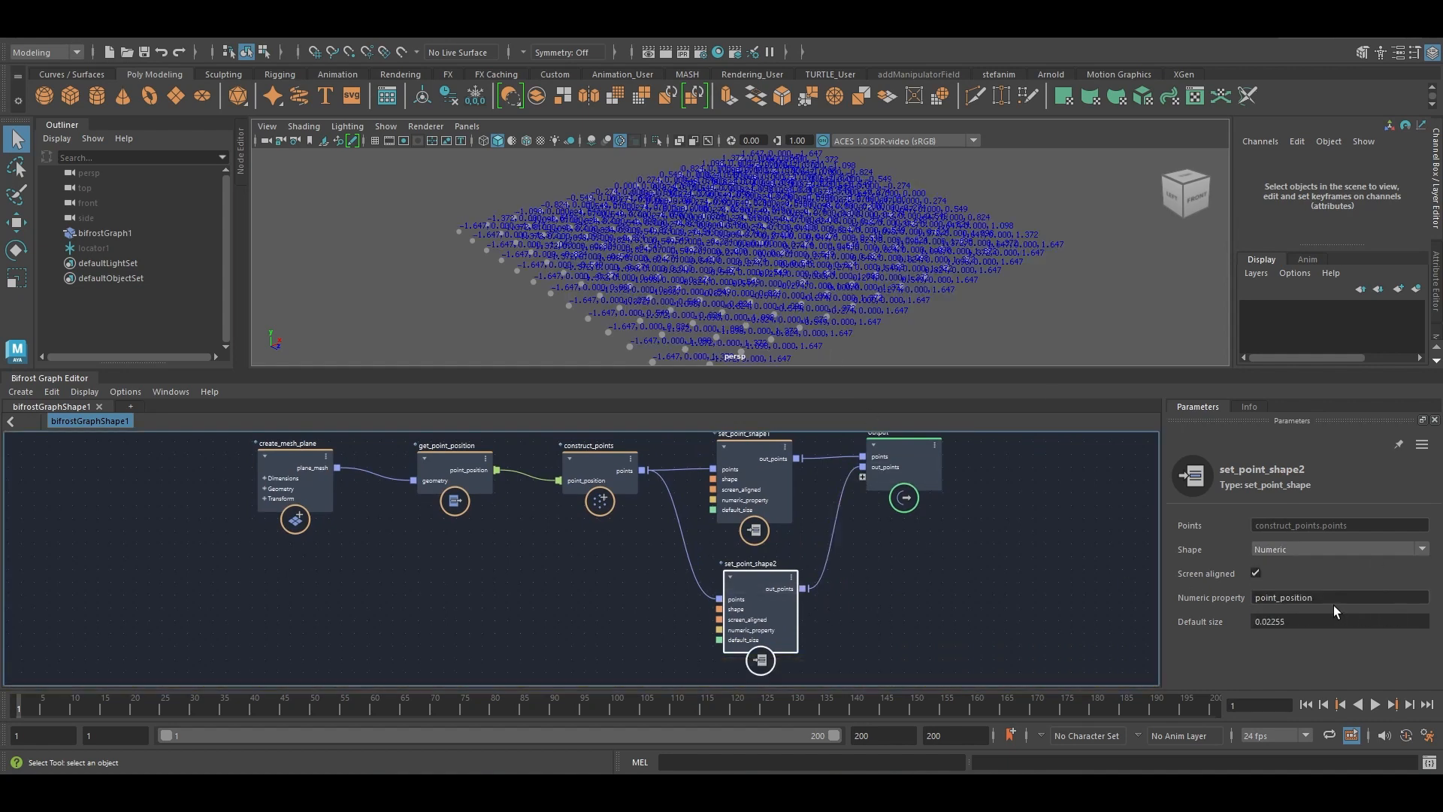
left_click(1339, 597)
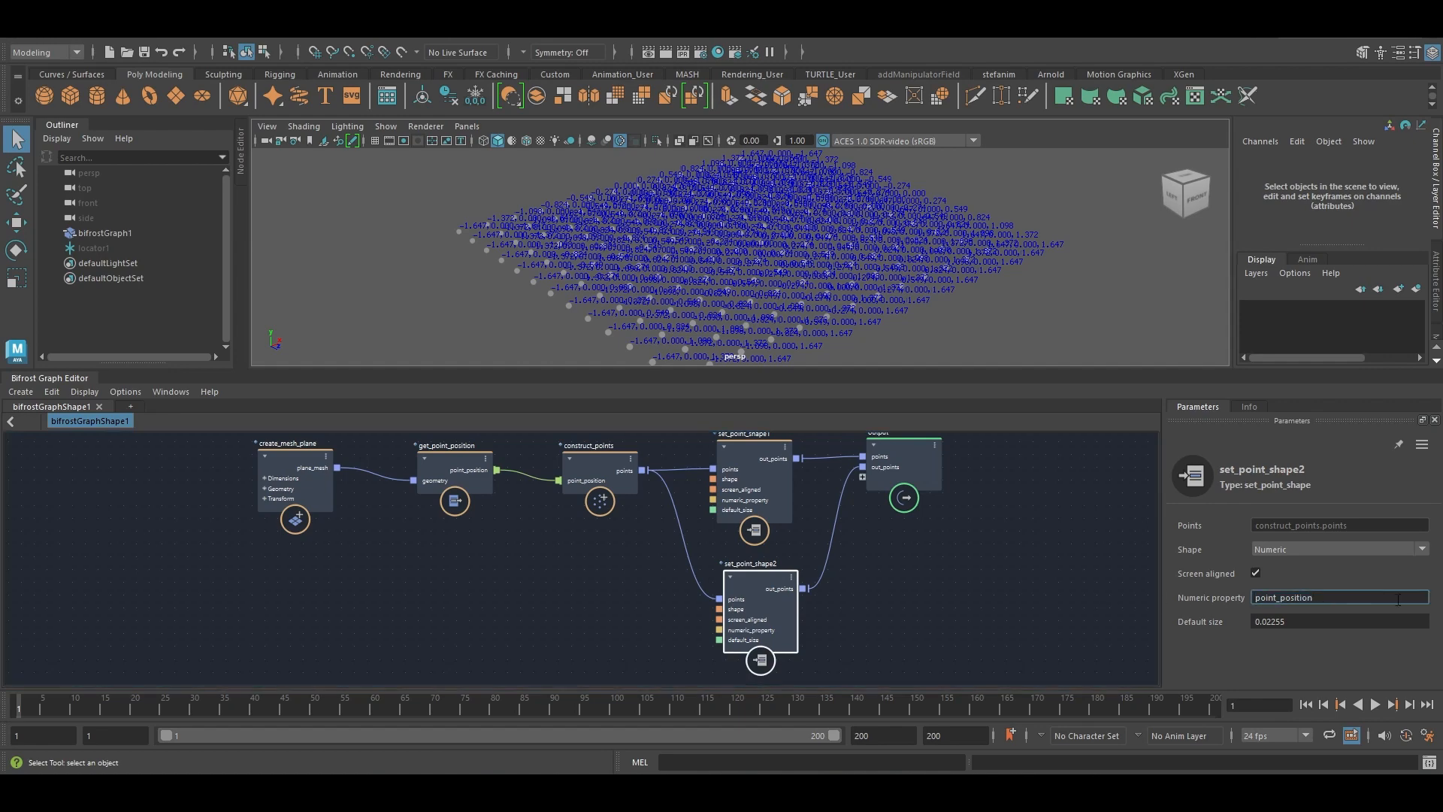
double_click(1328, 597)
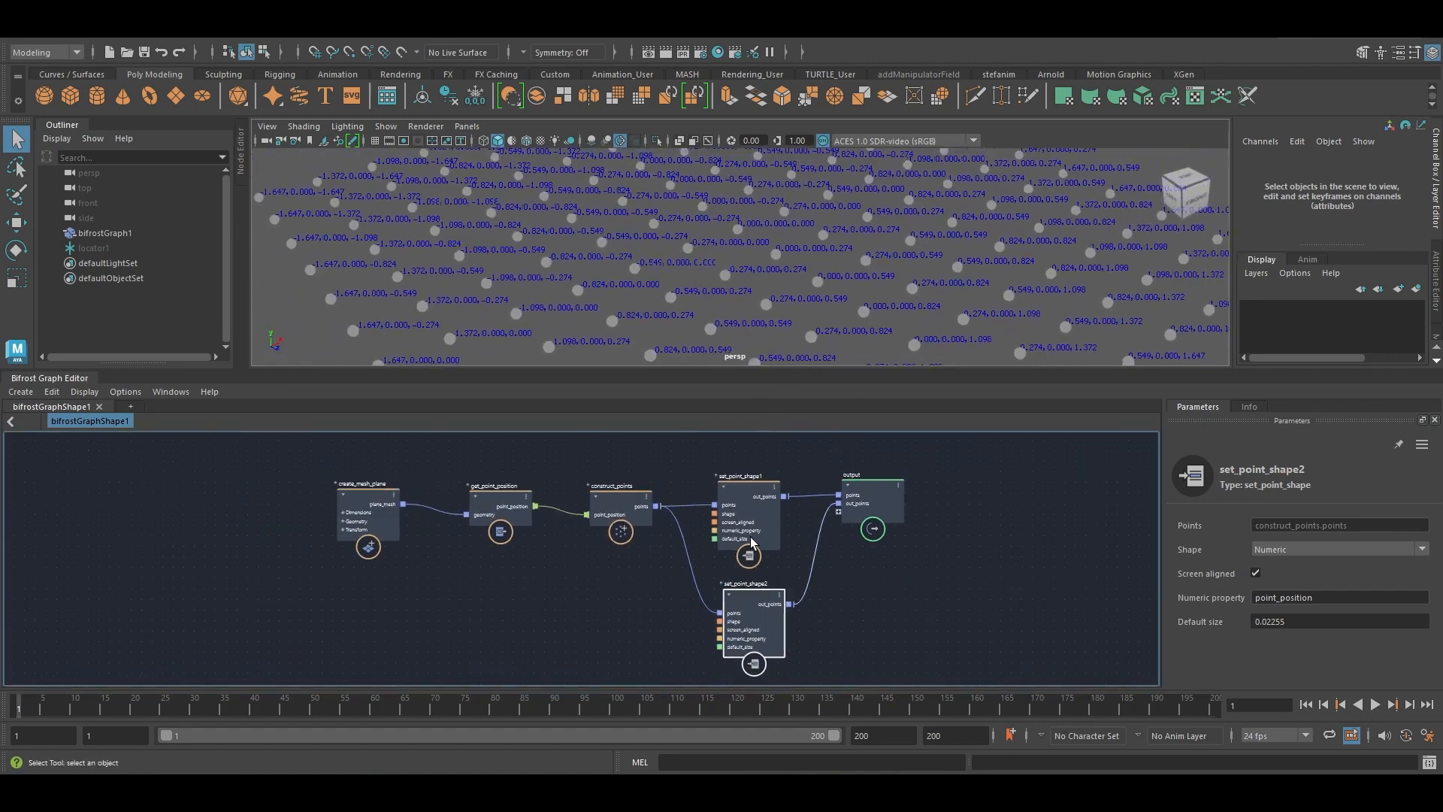
- Add a set_geo_property node and name its Property point_id
left_click(617, 515)
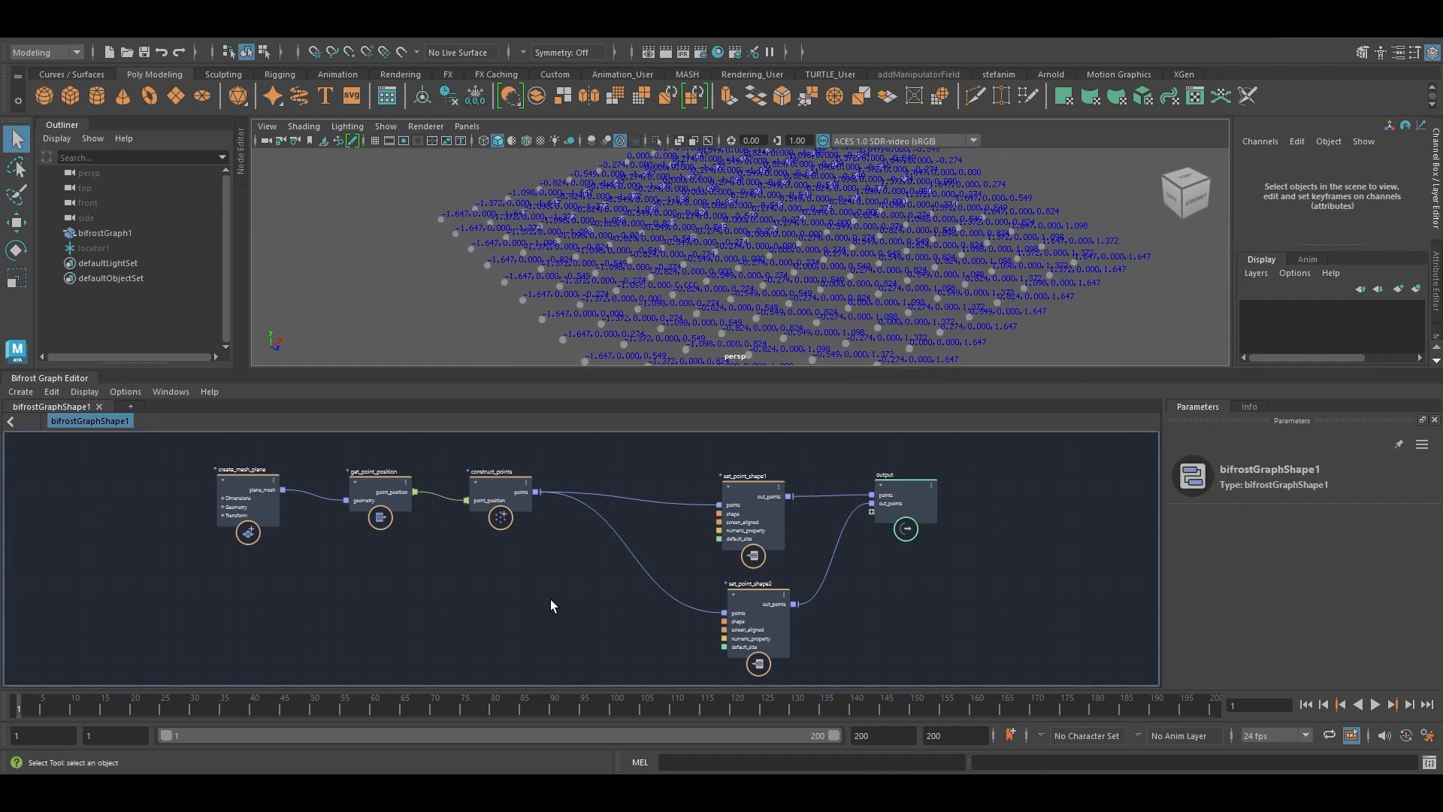
type("sg")
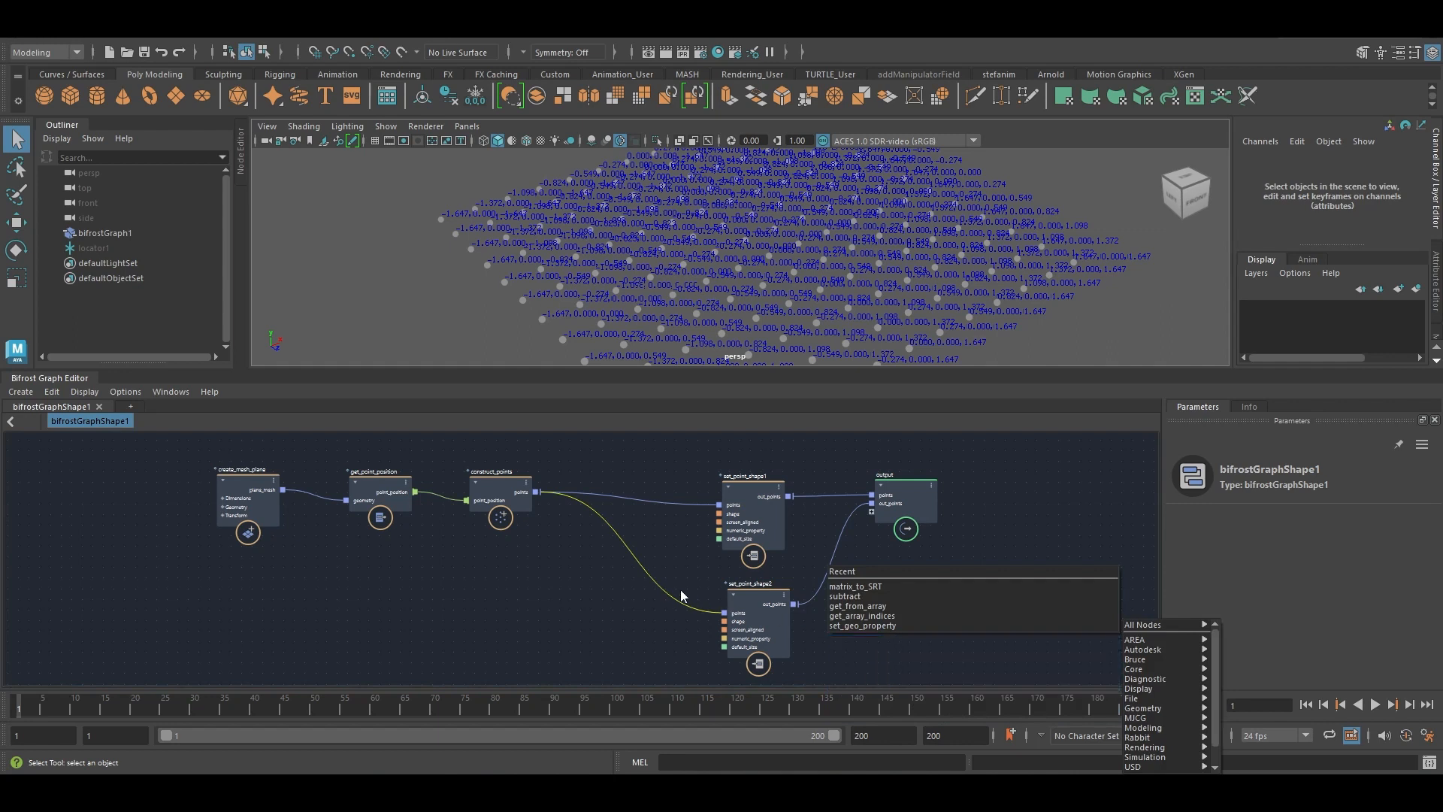
left_click(861, 626)
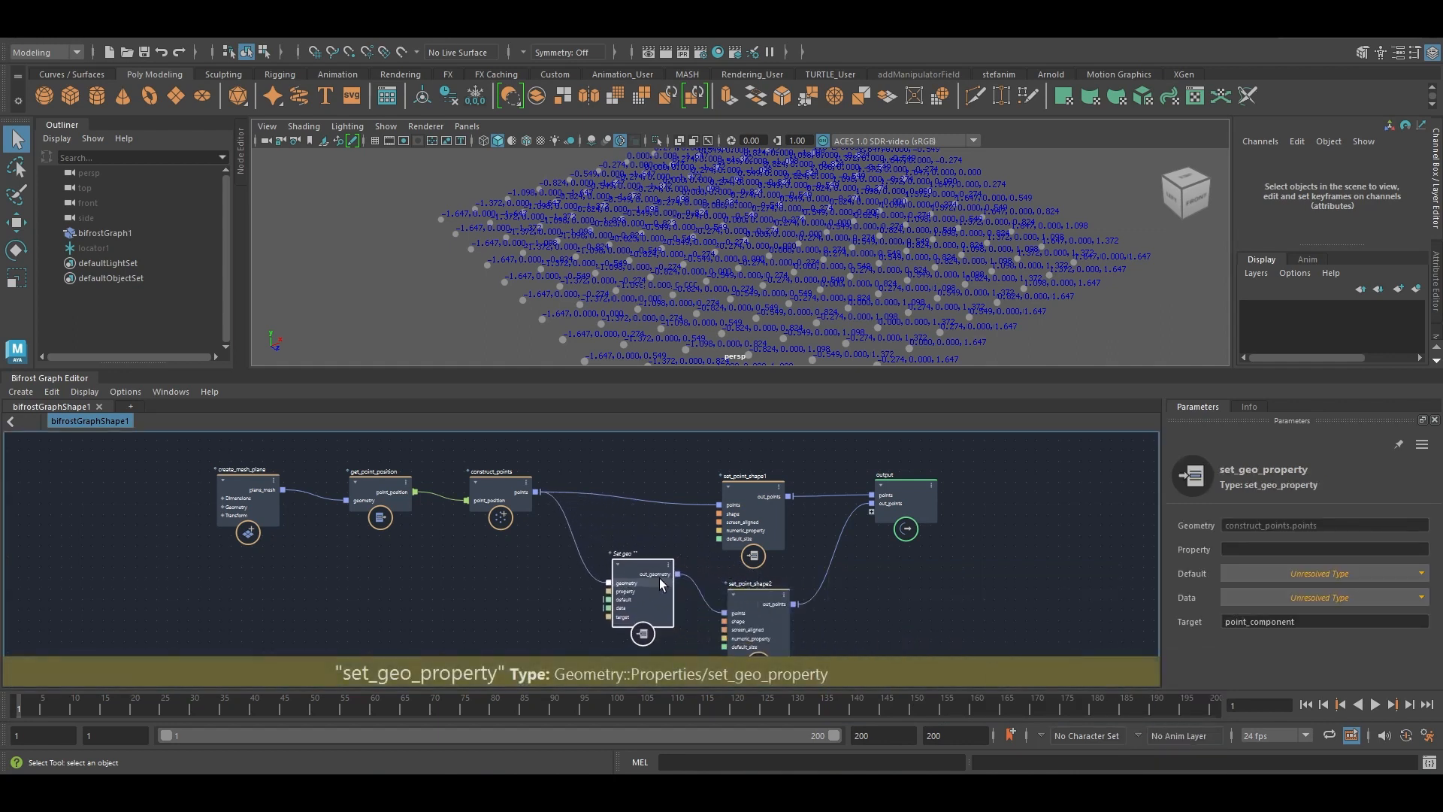
type("p")
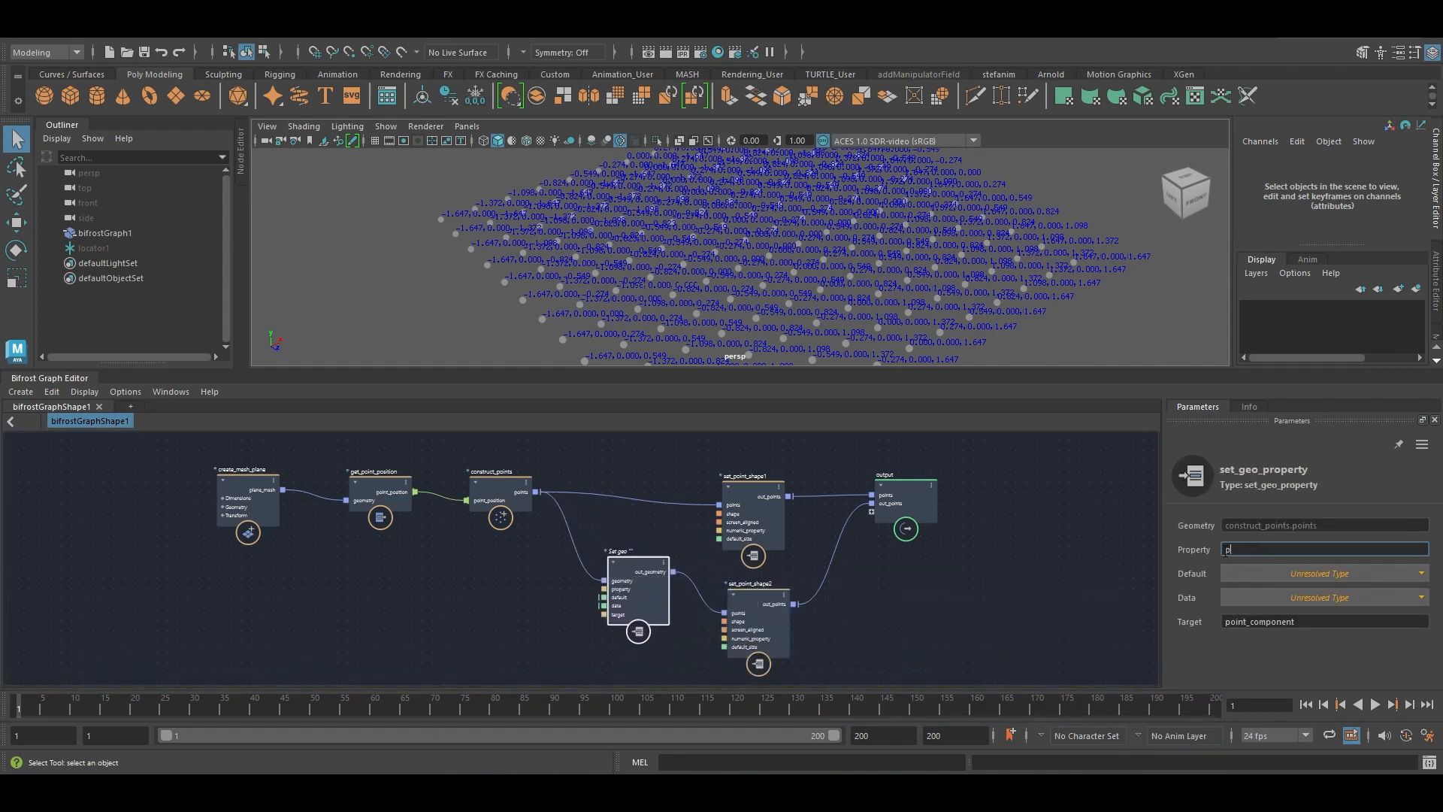
type("oint_id")
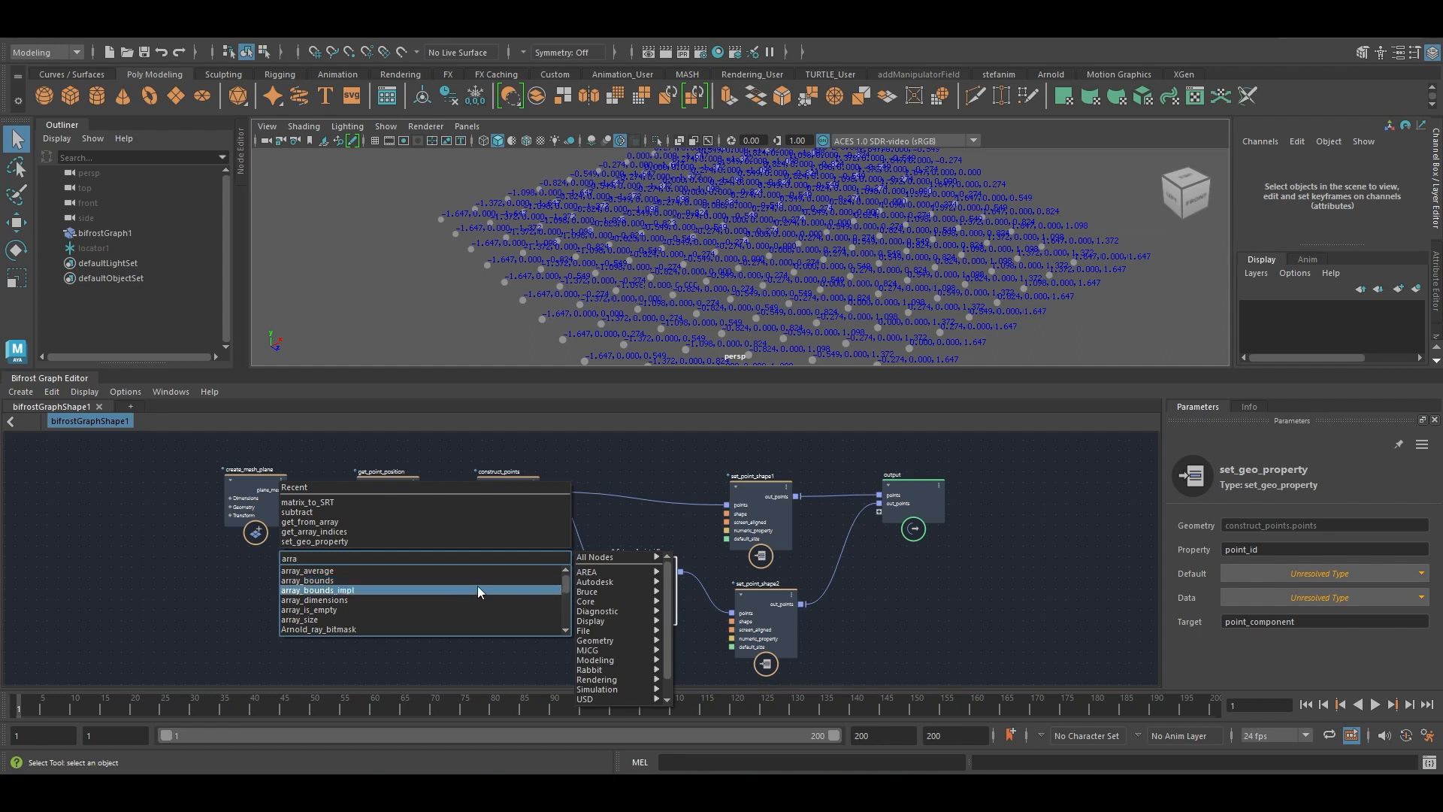
- Add a get_array_indices node and wire its indices into the point_id property data
type("array_")
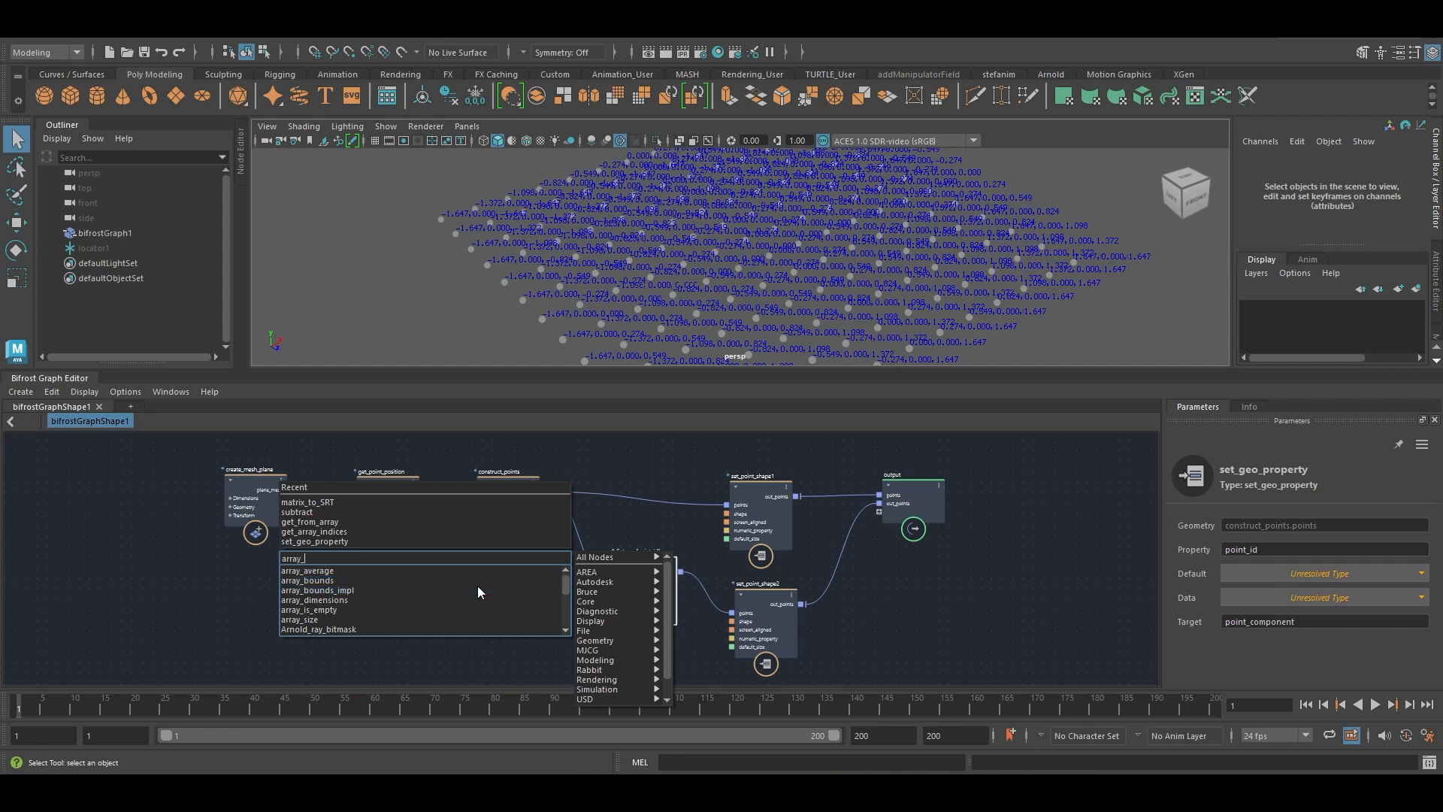
left_click(313, 532)
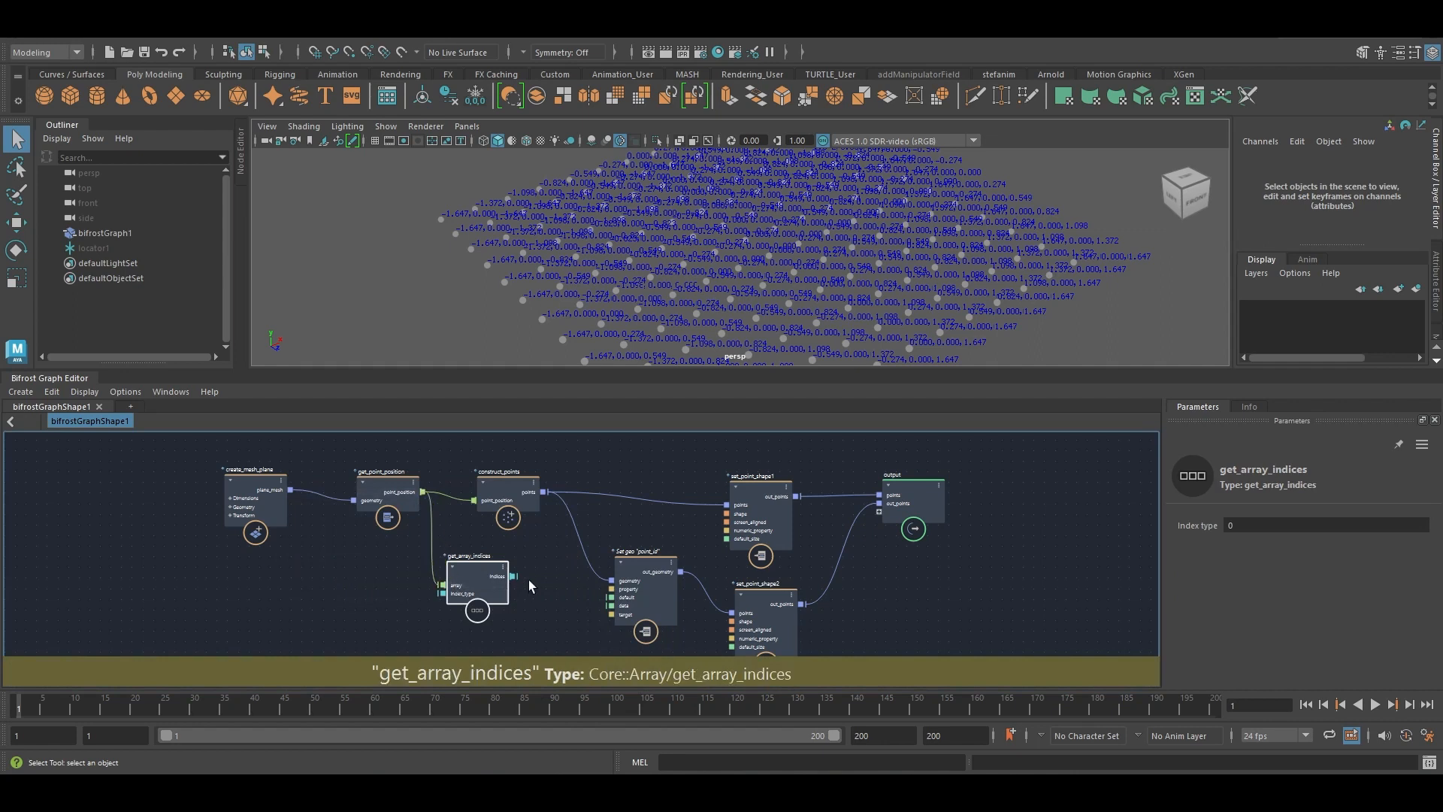
left_click_drag(516, 576, 612, 606)
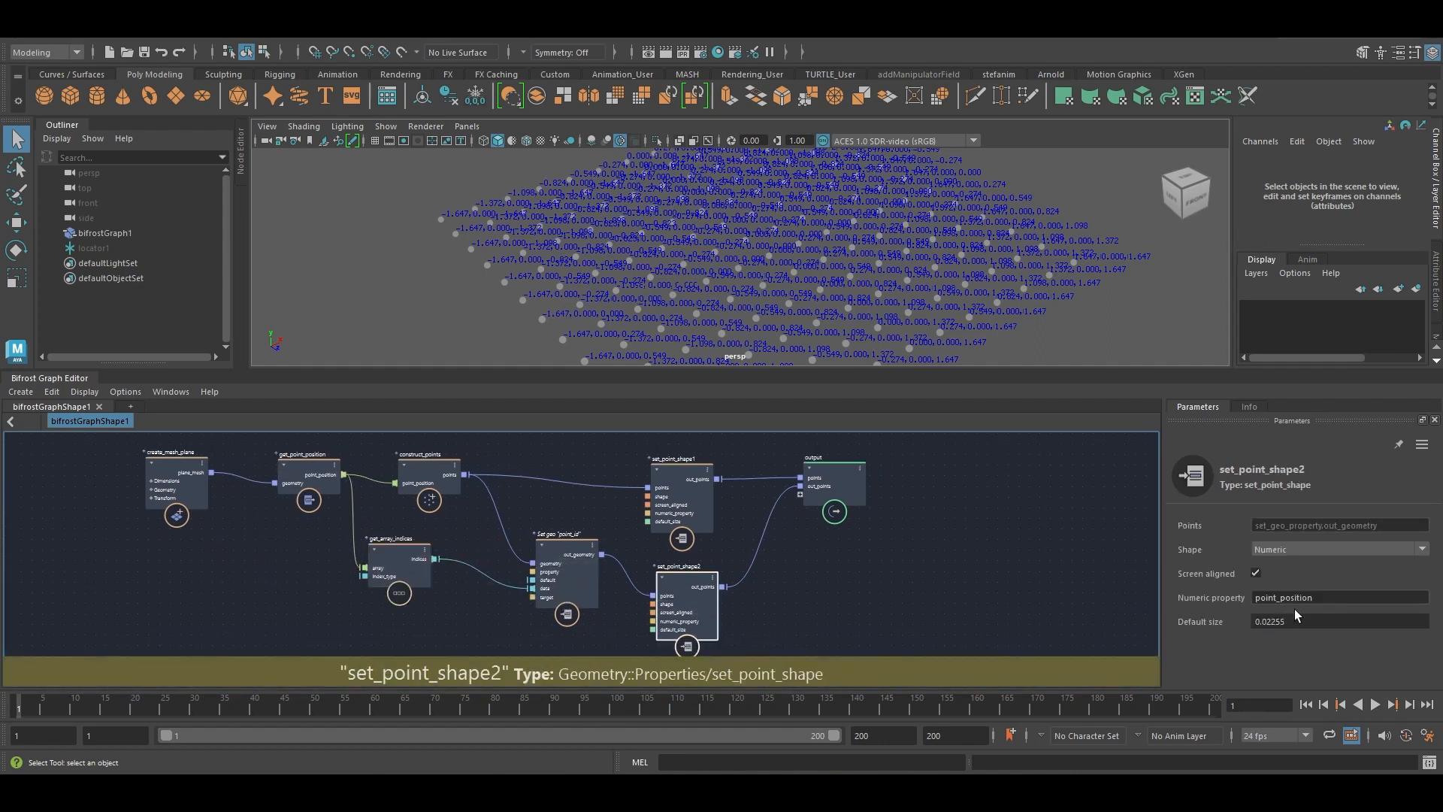
- Set set_point_shape2's Numeric property to point_id and check the ID labels in the viewport
type("point_id")
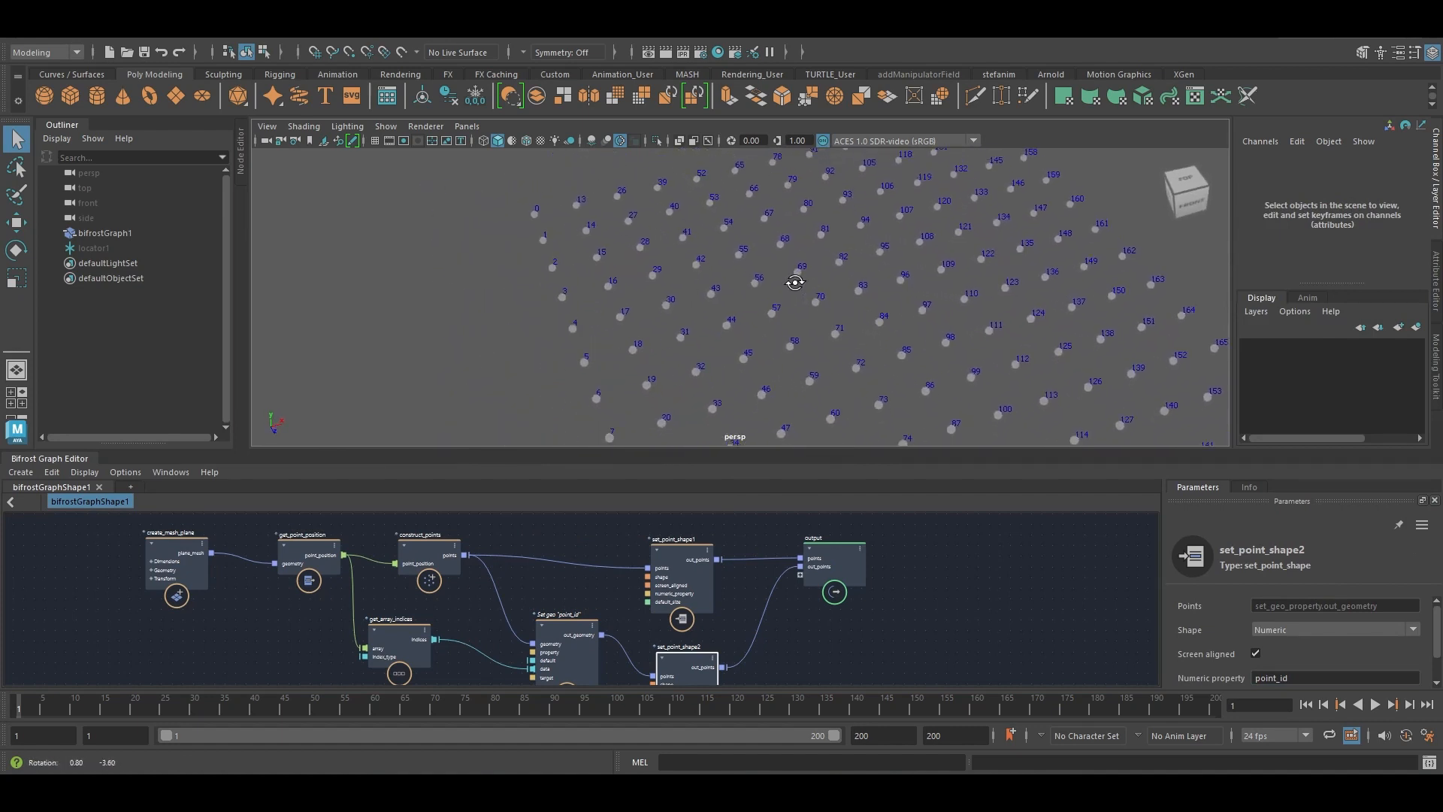
left_click_drag(793, 282, 762, 267)
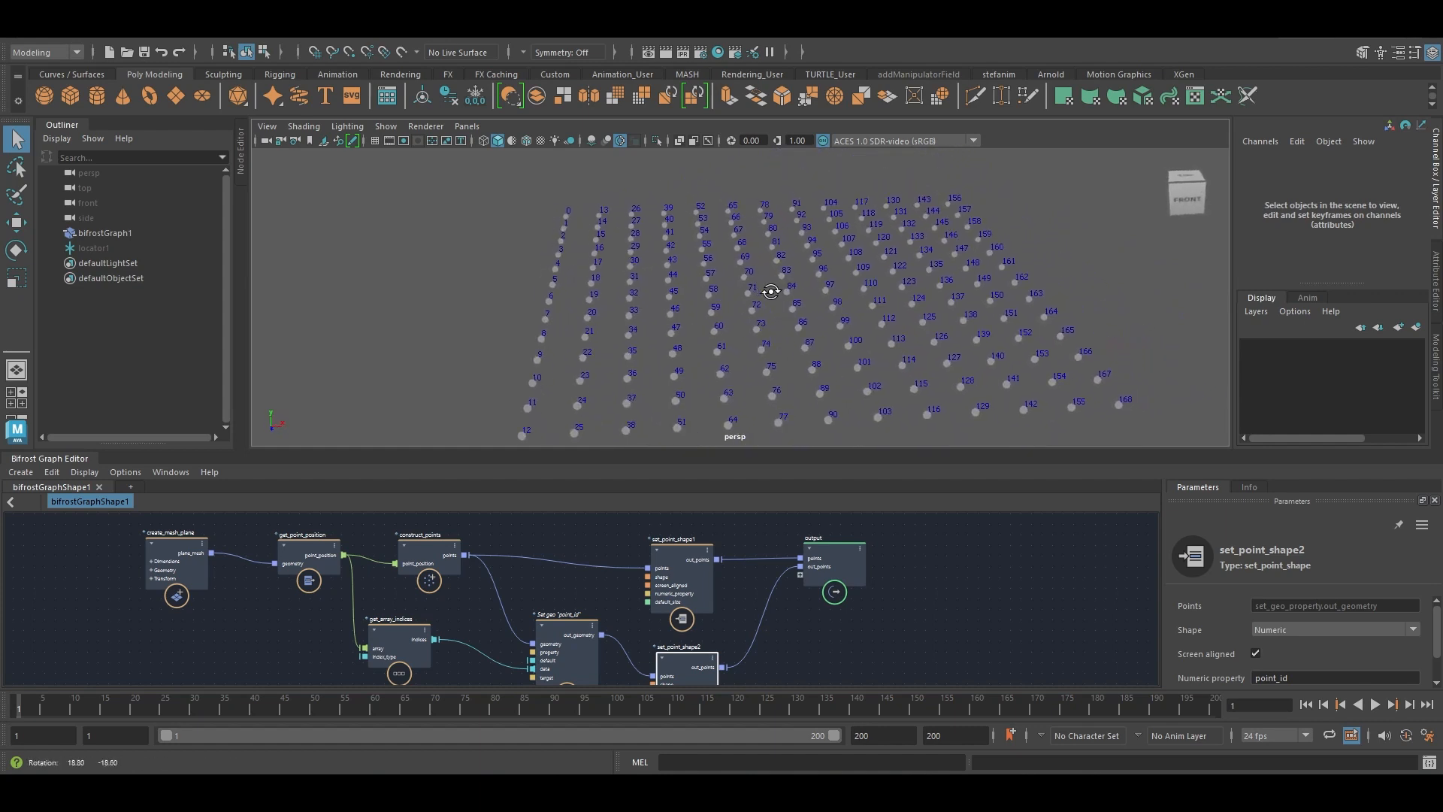
left_click_drag(771, 292, 782, 364)
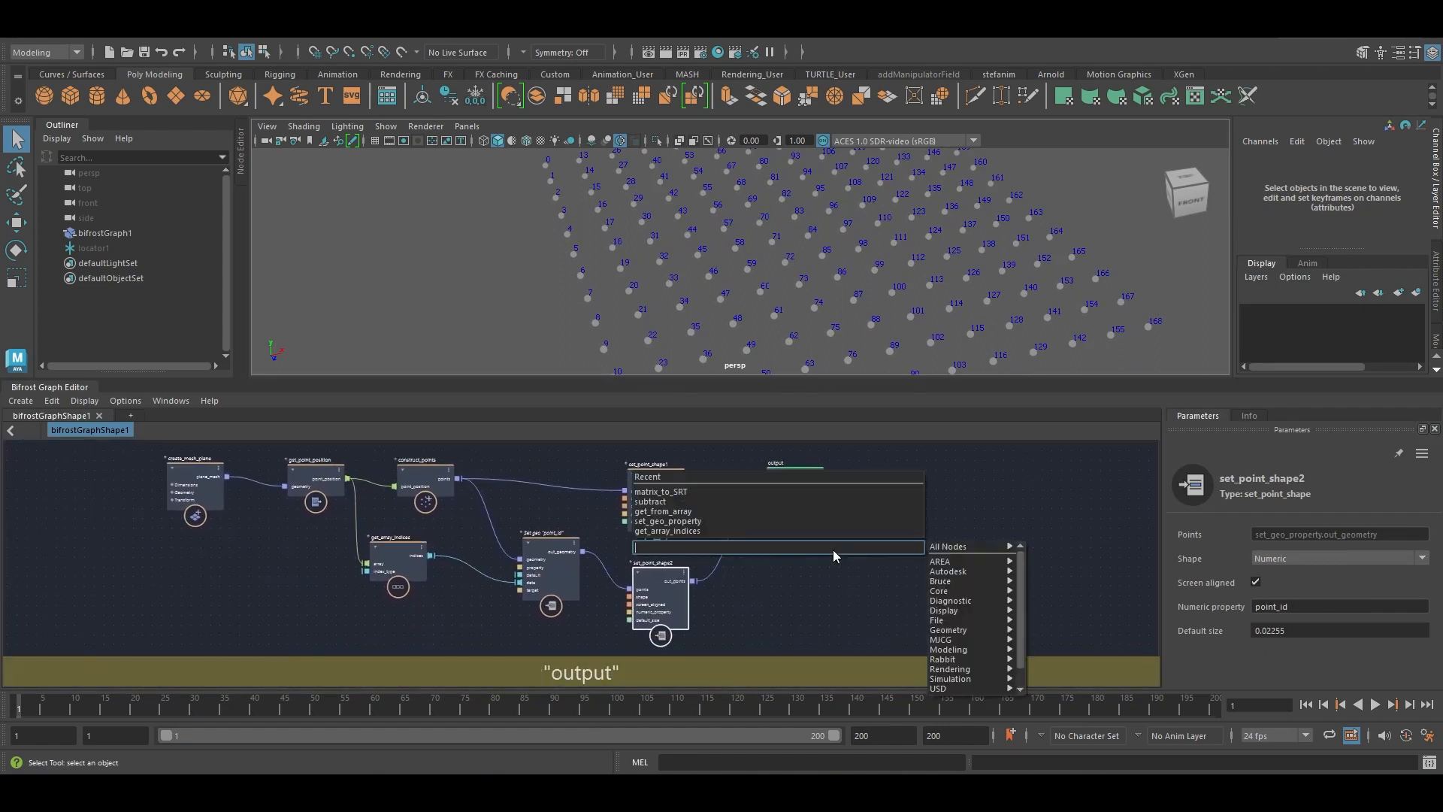
- Create a sort_array_with_indices node and look inside the animate_positions compound
type("sort")
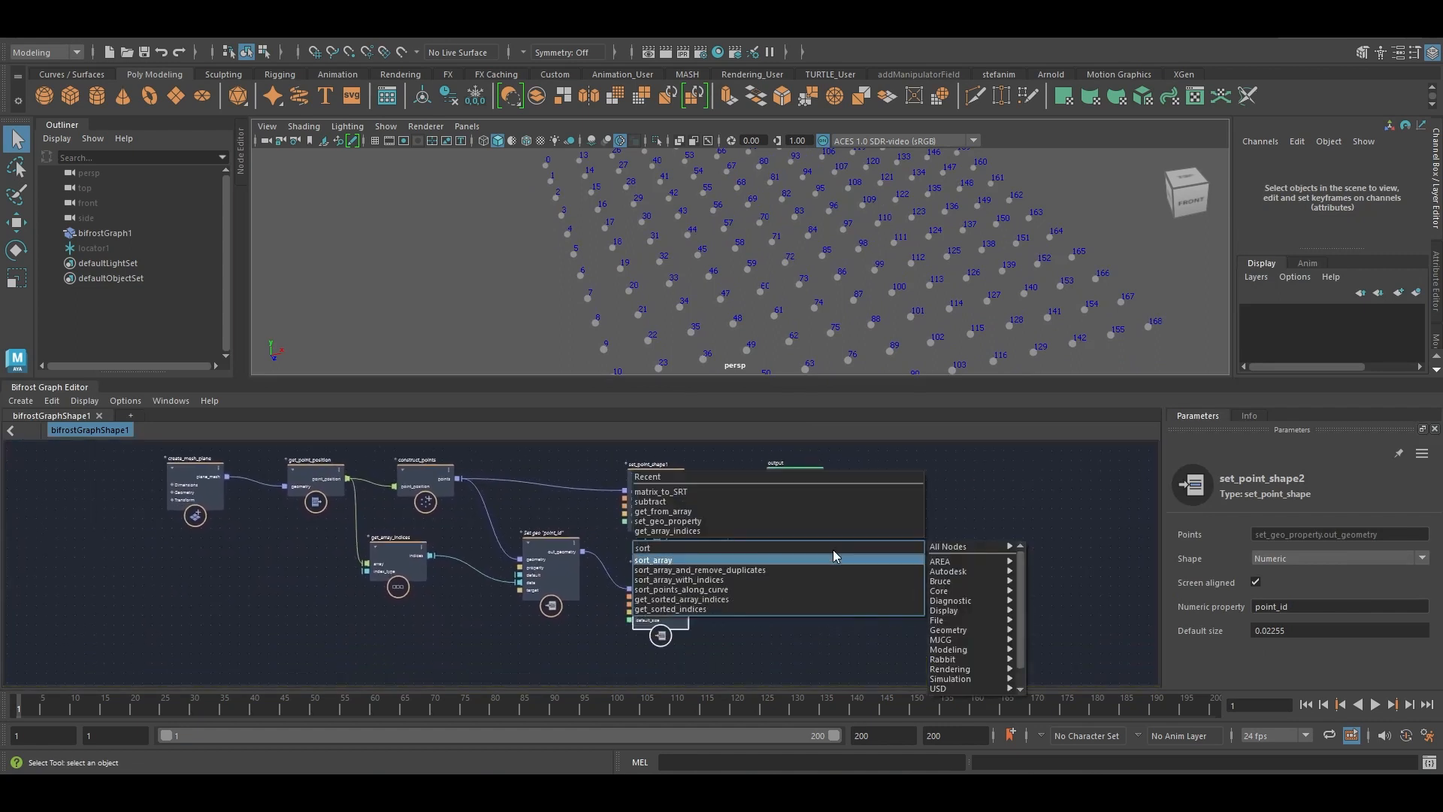
left_click(678, 581)
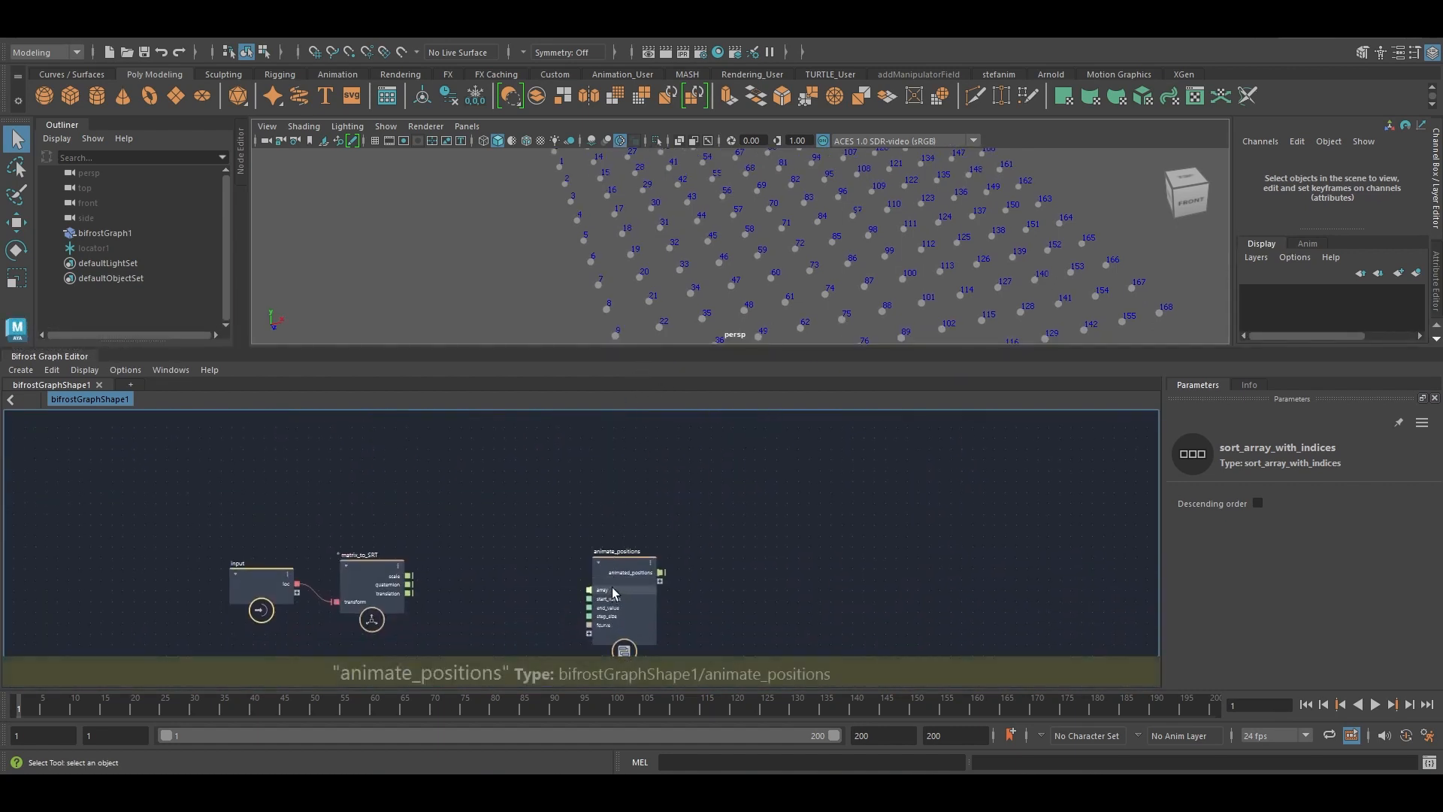
double_click(624, 589)
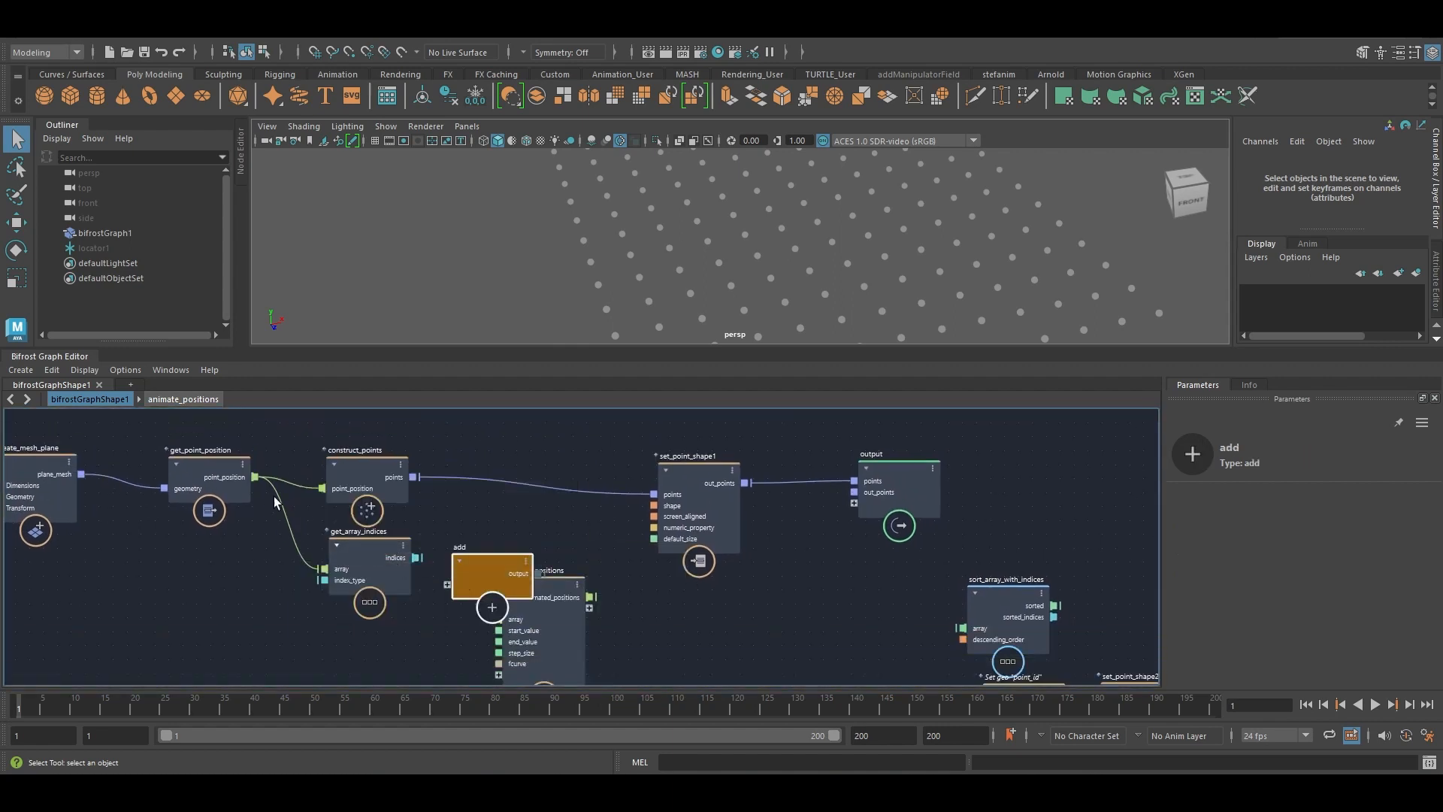
- Place the add node, create a set_point_position node (spp) and tune animate_positions Step size to 0.1169
left_click(490, 580)
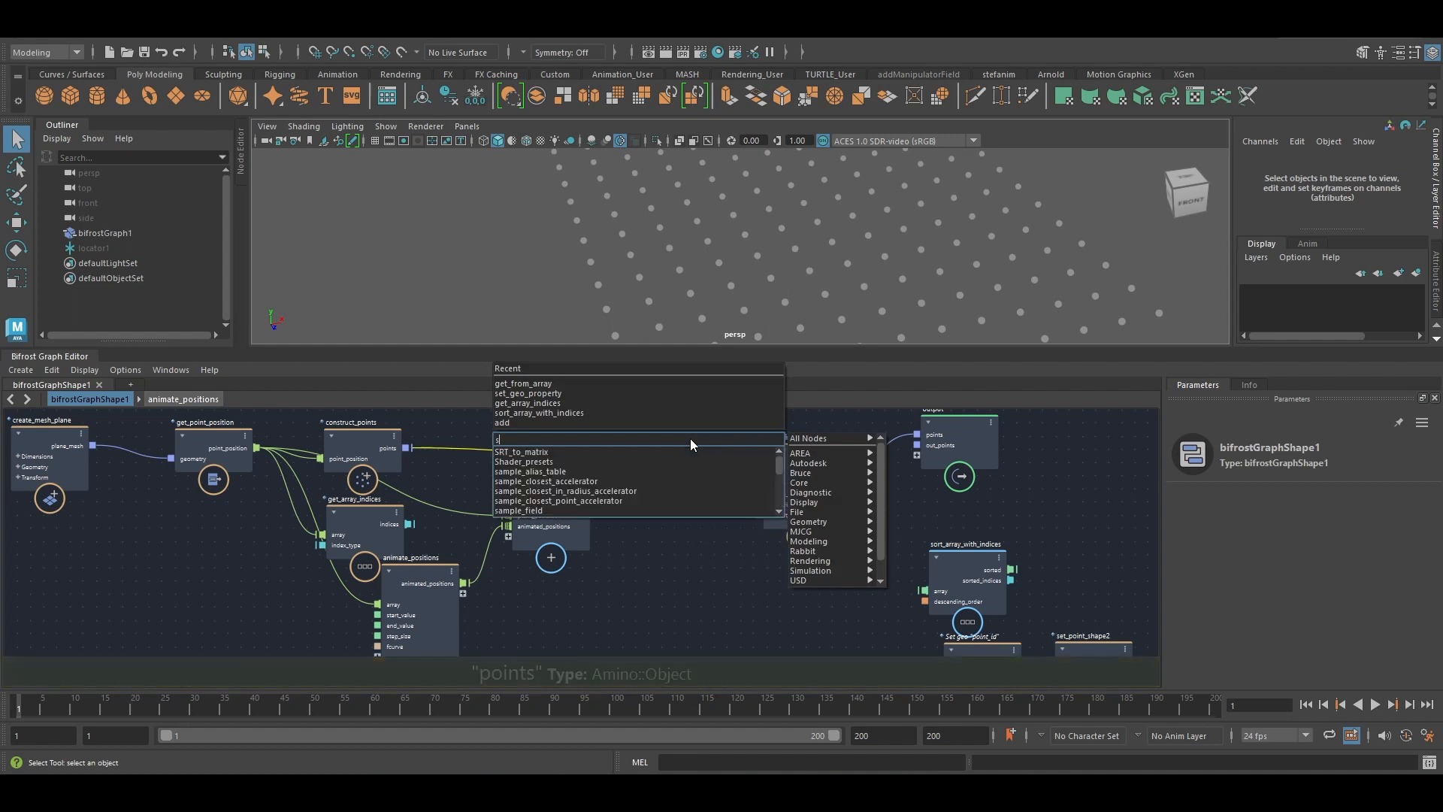
type("spp")
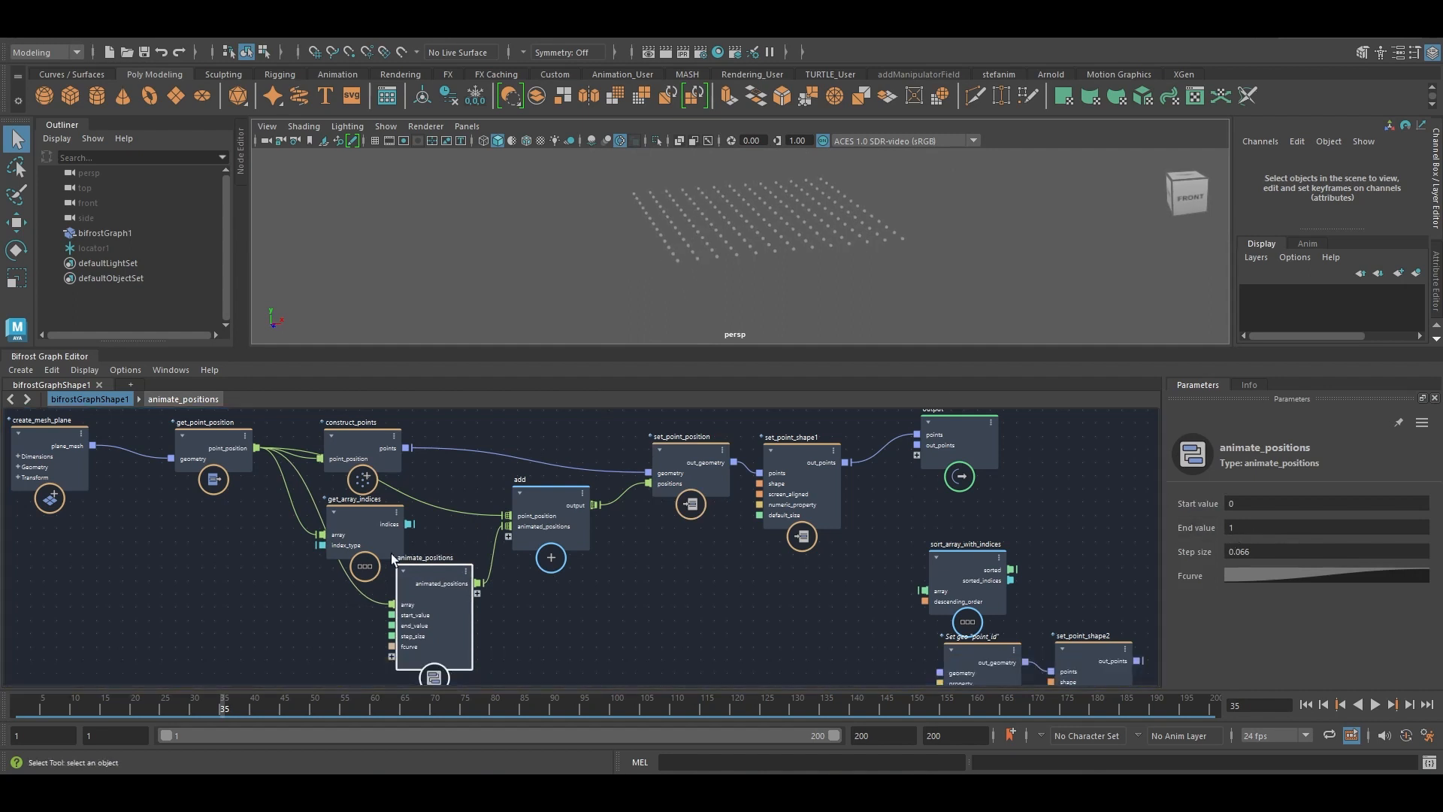
left_click(1377, 705)
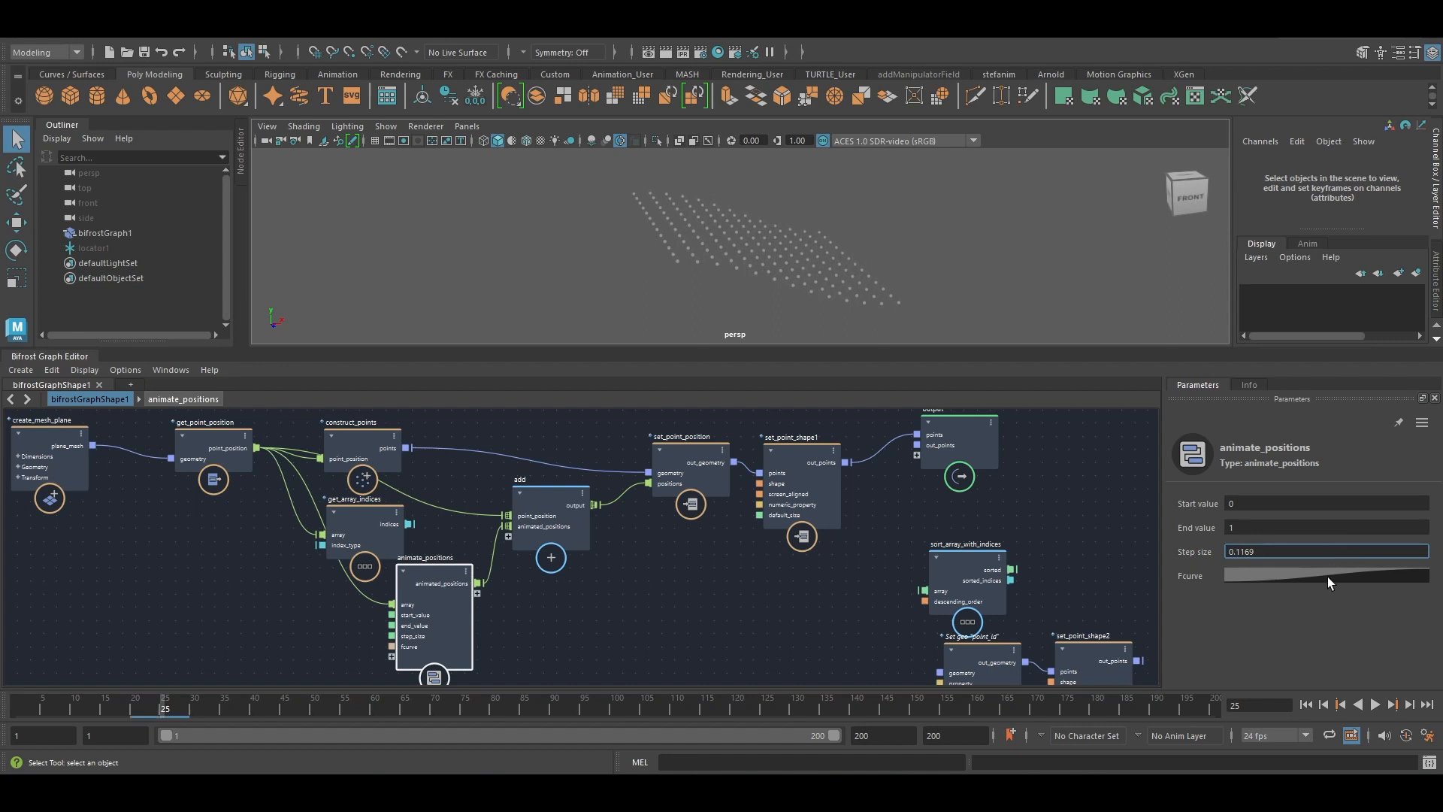
mouse_move(779, 253)
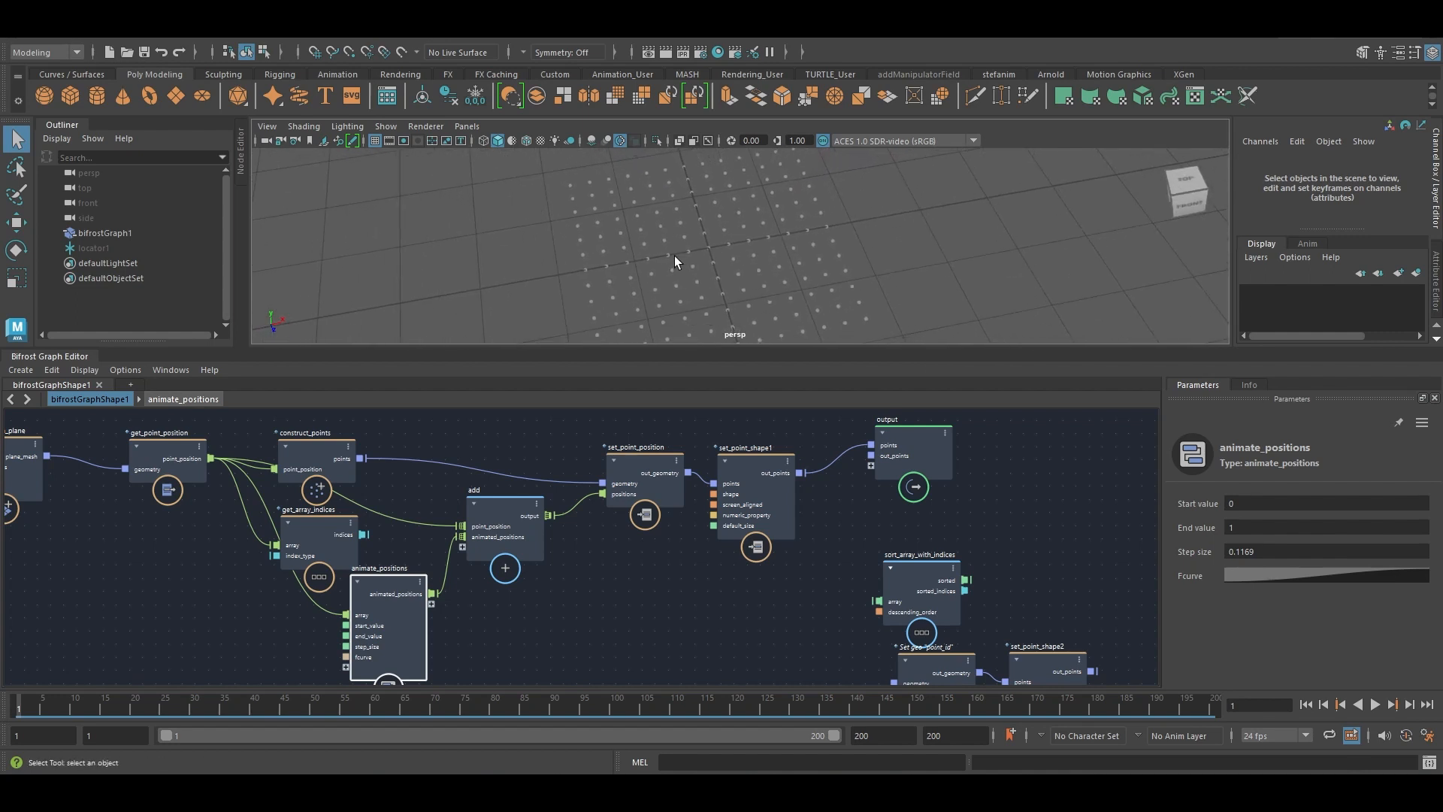
mouse_move(609, 214)
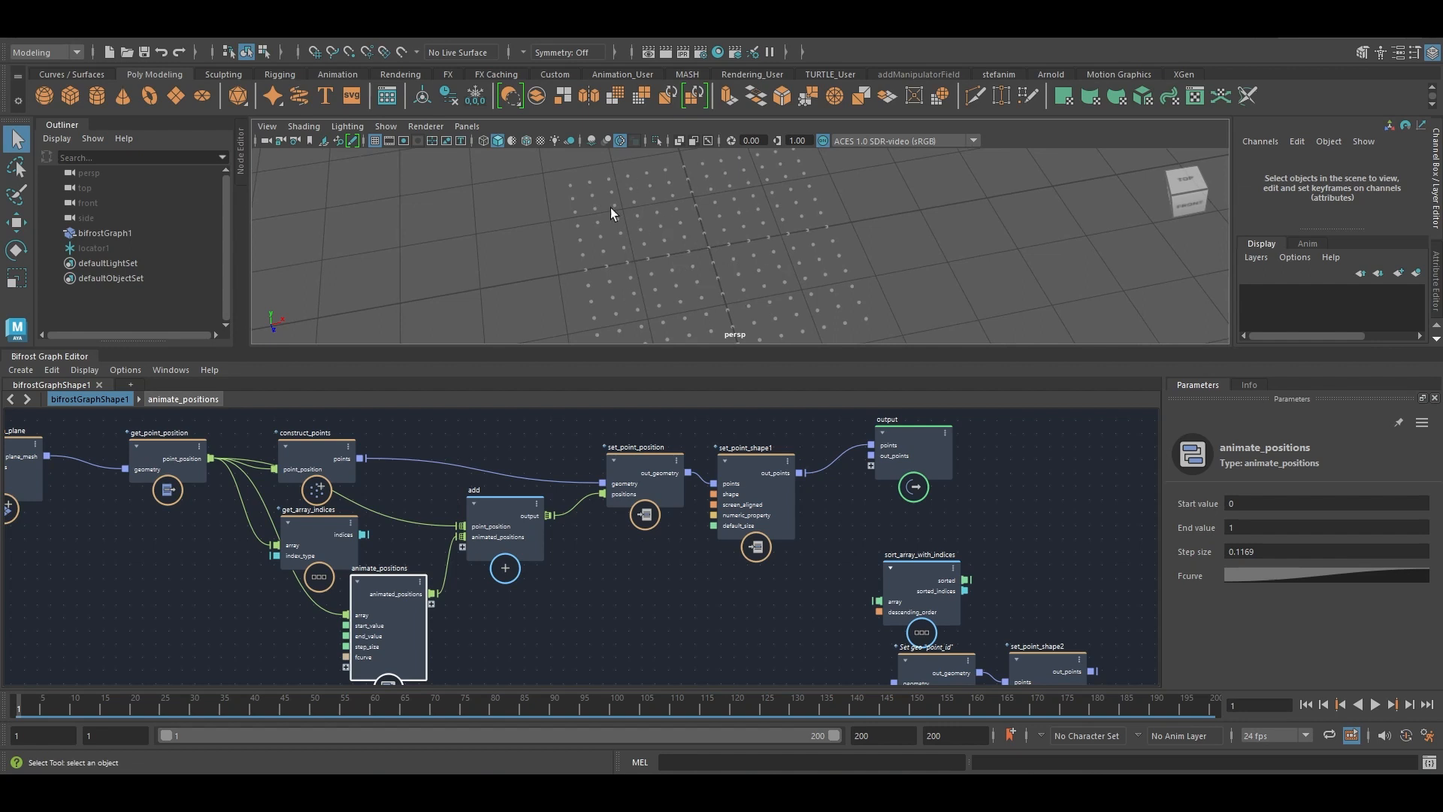
mouse_move(648, 248)
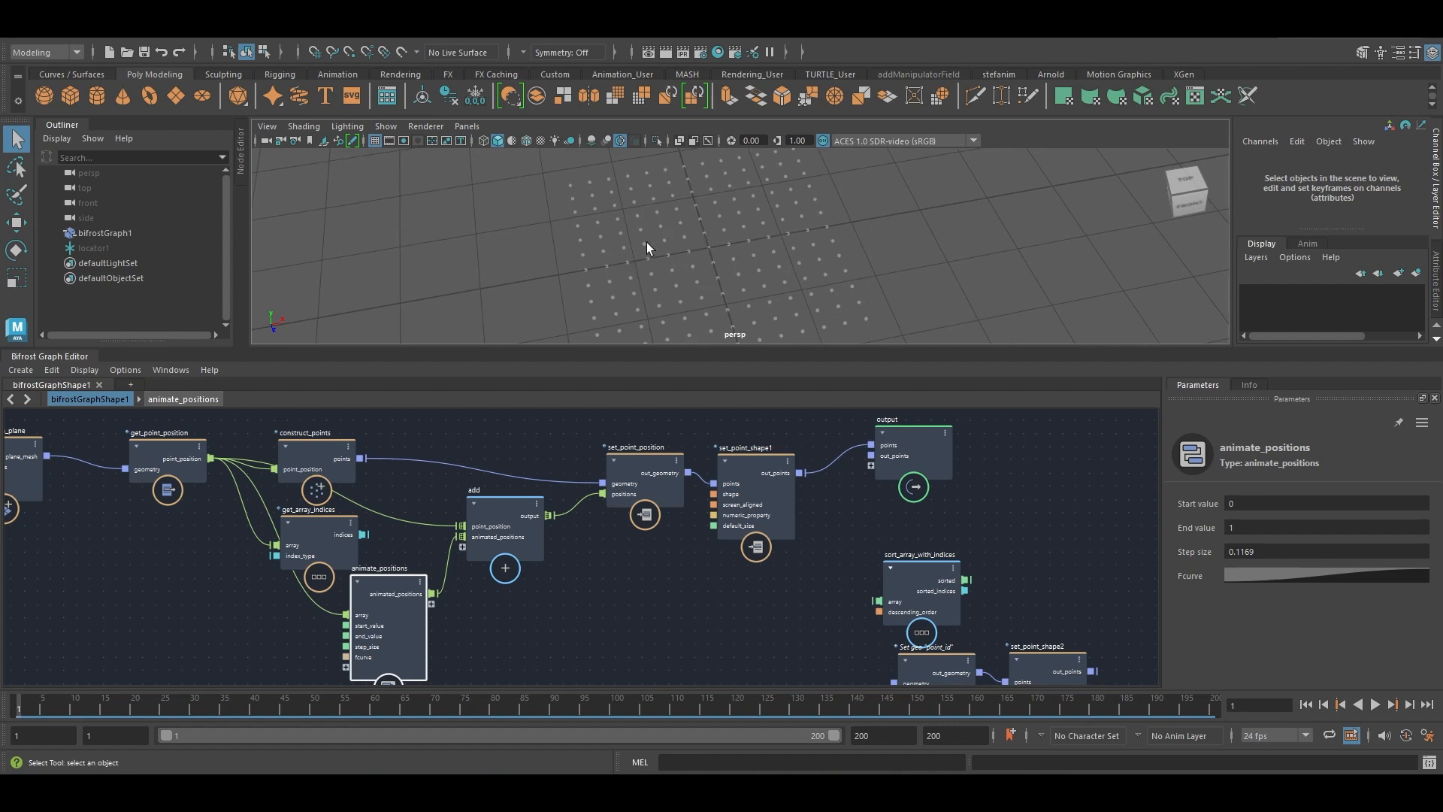
mouse_move(704, 252)
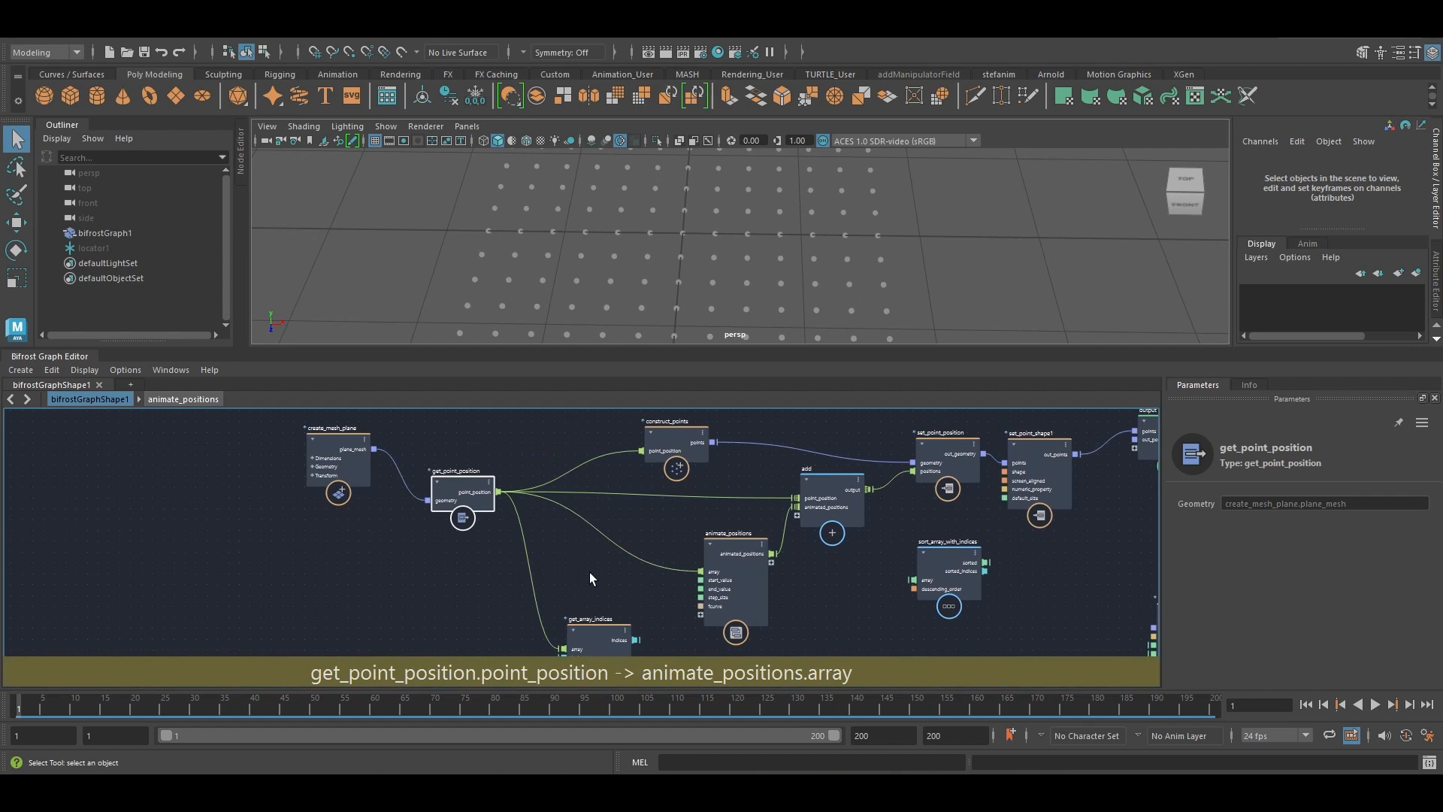
- Create a length node to measure each point's distance for the sort
type("length")
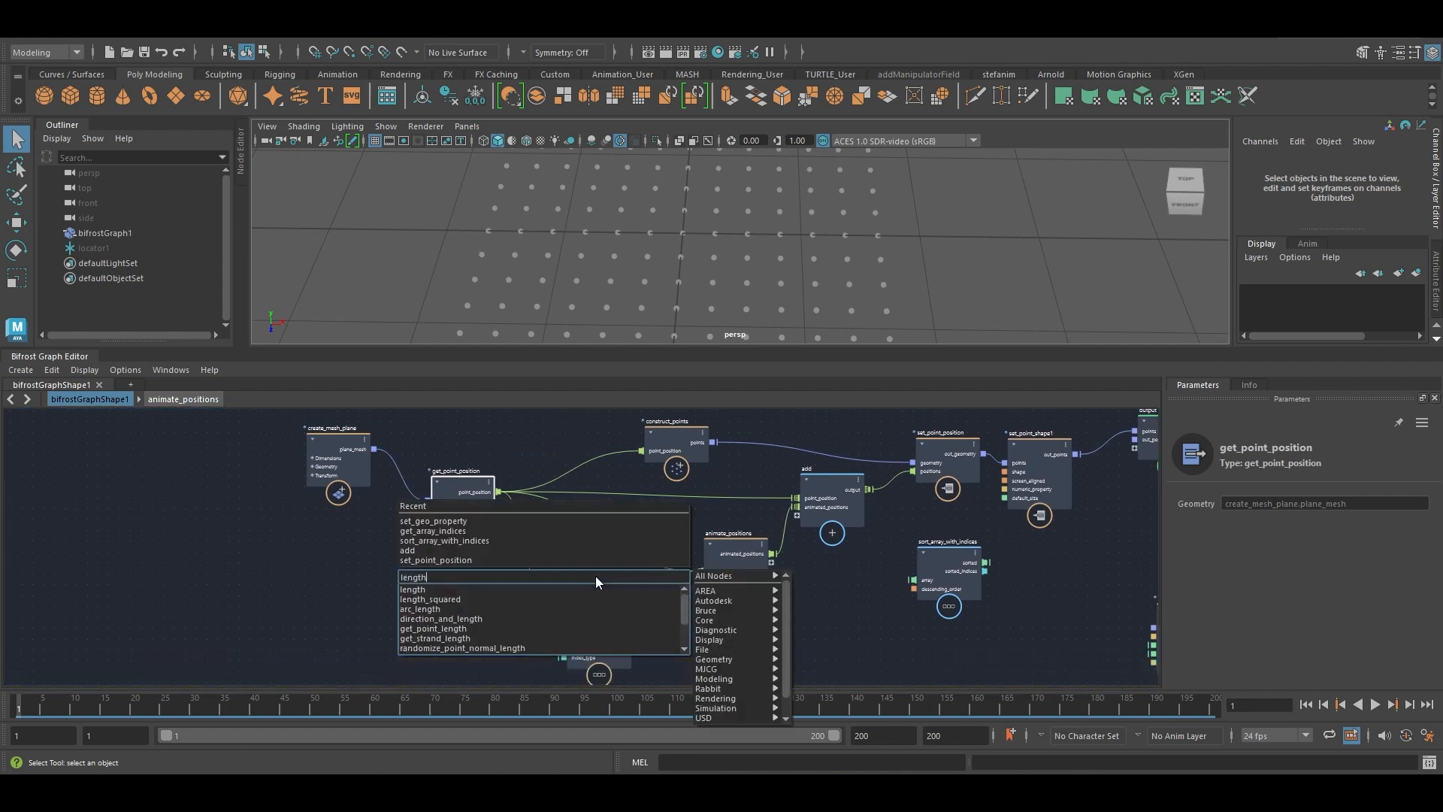
left_click(412, 590)
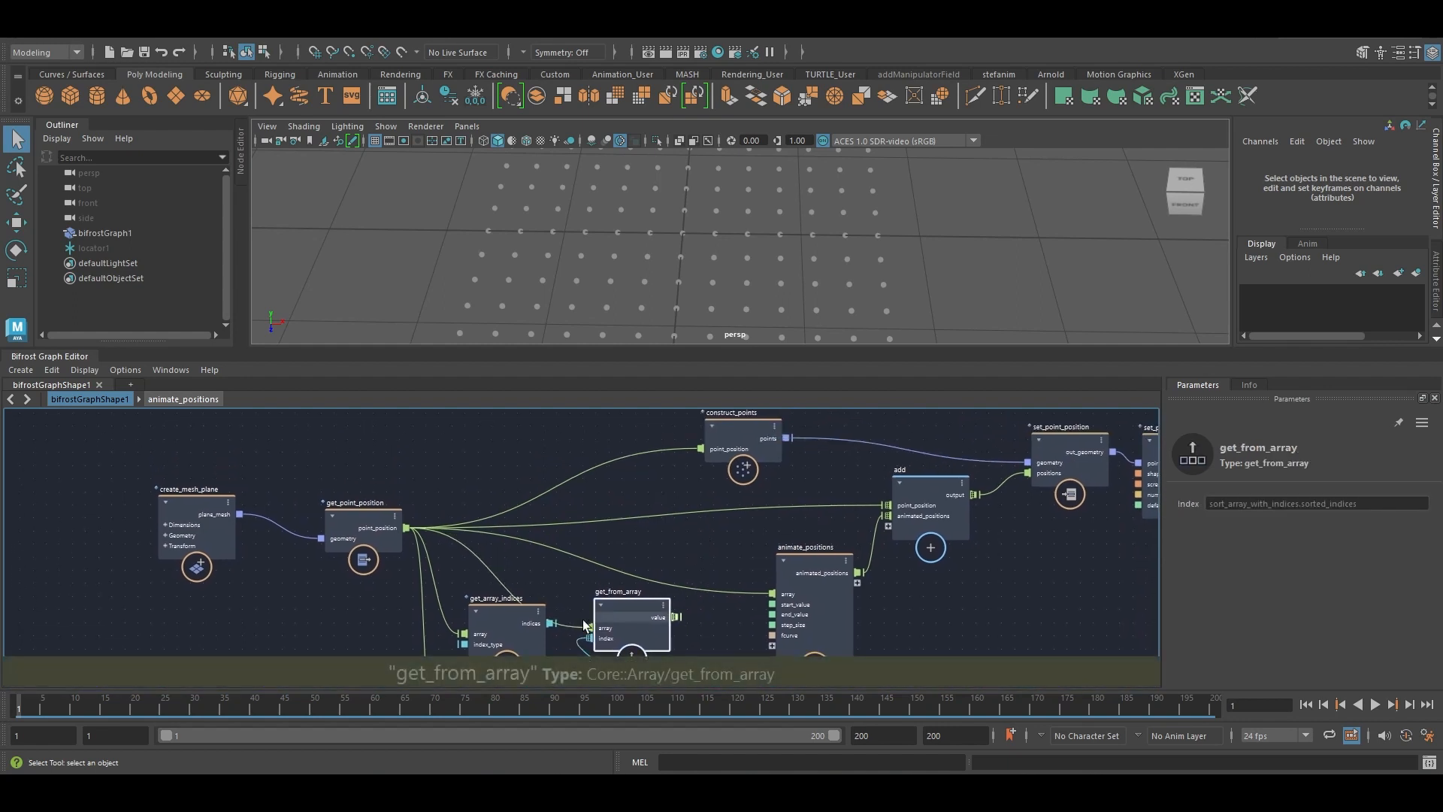
- Select get_array_indices and view the whole grid rising in sorted order
left_click(481, 615)
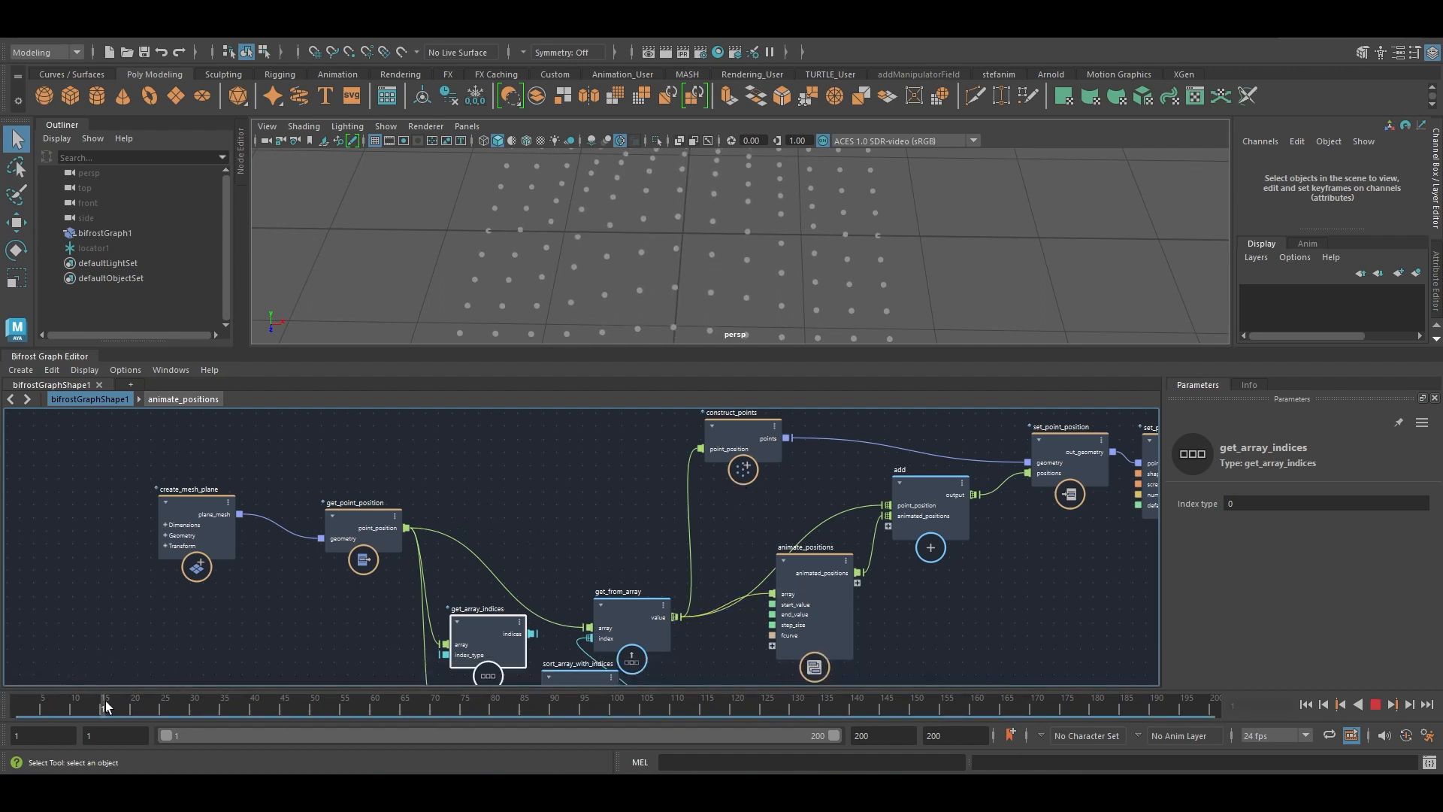
left_click_drag(737, 239, 766, 243)
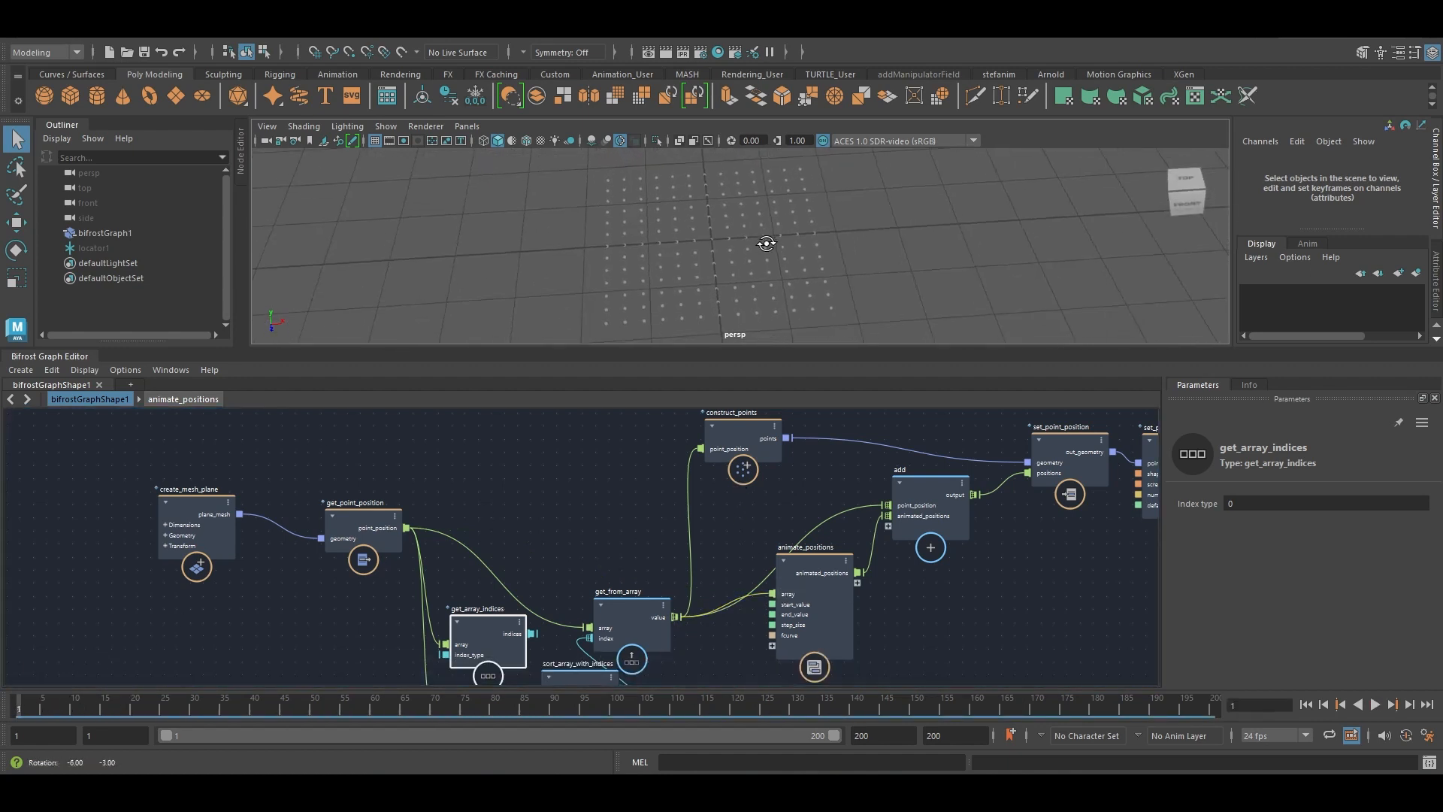